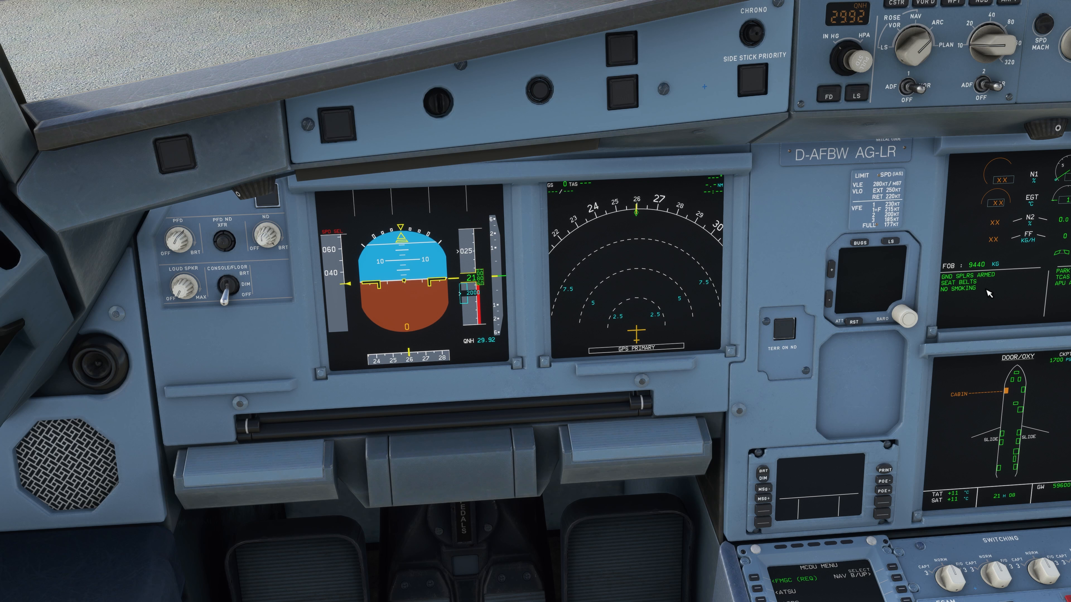
pyautogui.moveTo(766, 222)
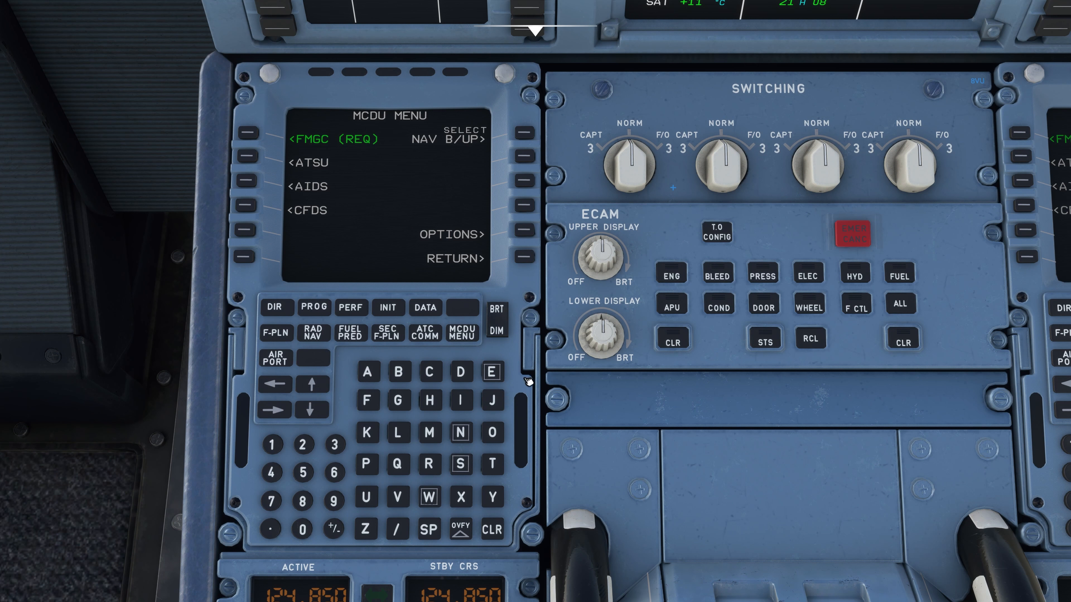
pyautogui.moveTo(527, 381)
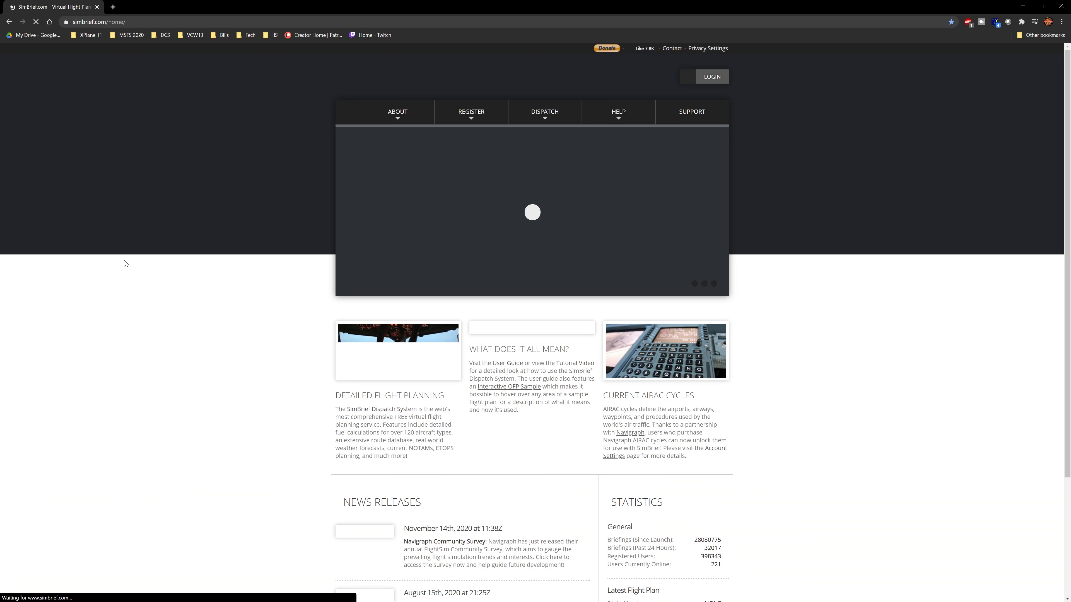
# Step: Sign in to the SimBrief Dispatch System, start a New Flight, and switch back to the simulator
pyautogui.click(544, 111)
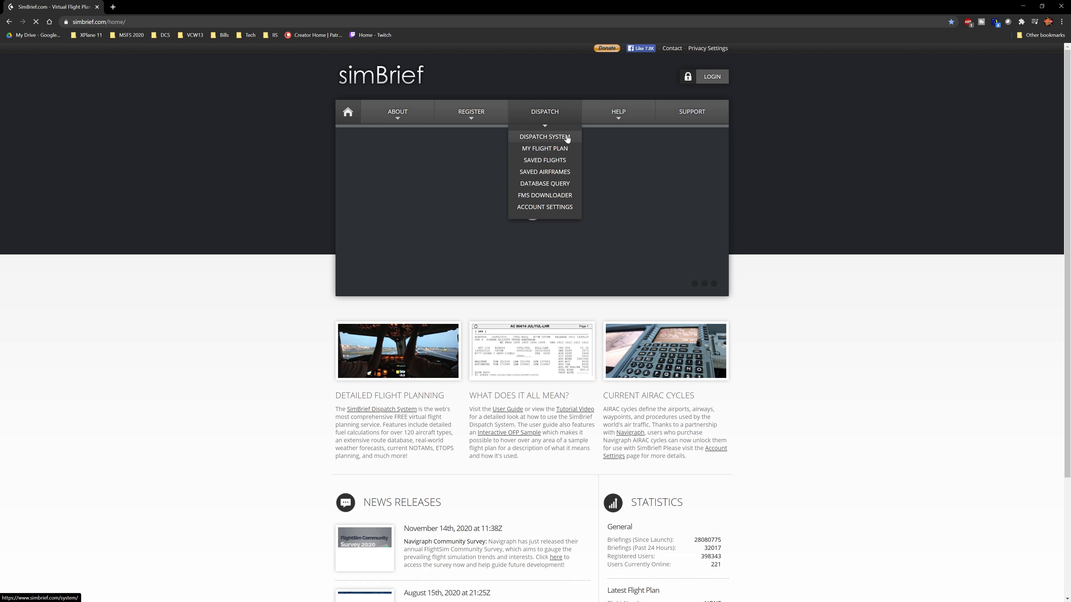
pyautogui.click(544, 136)
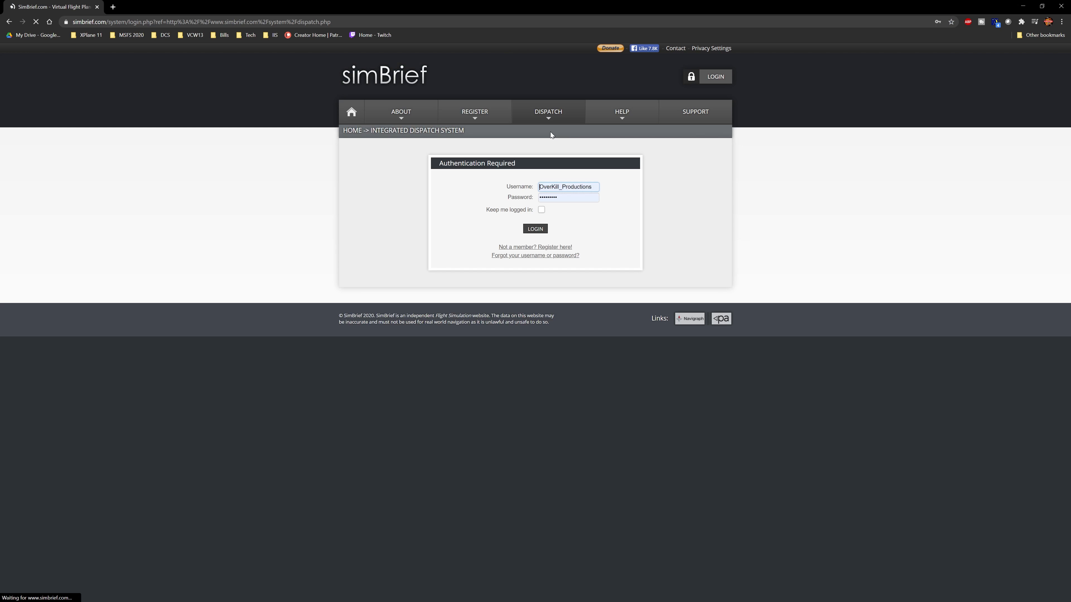
pyautogui.click(535, 229)
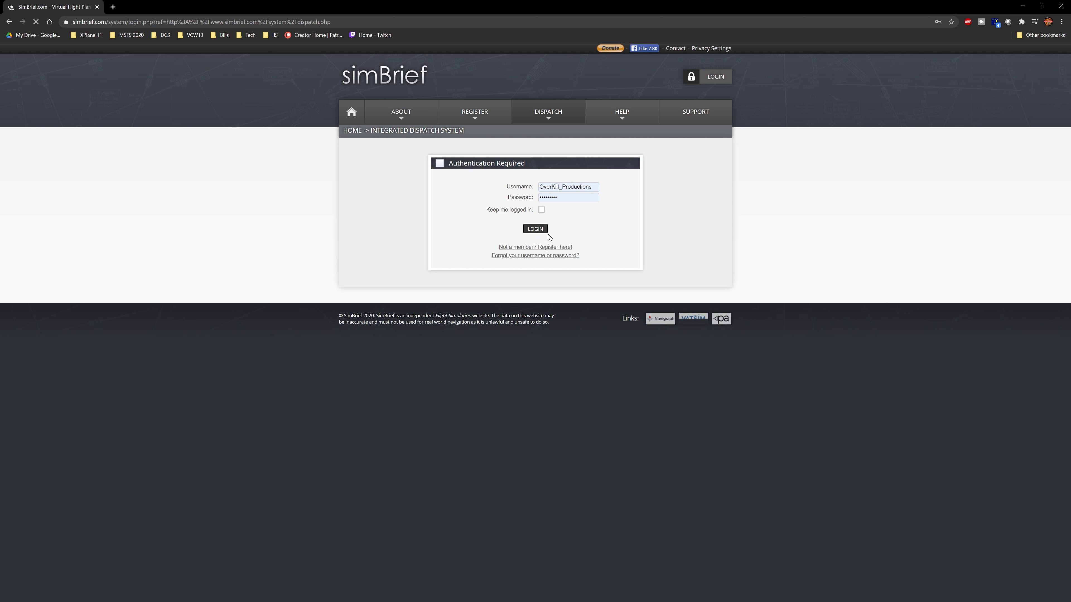
pyautogui.click(535, 228)
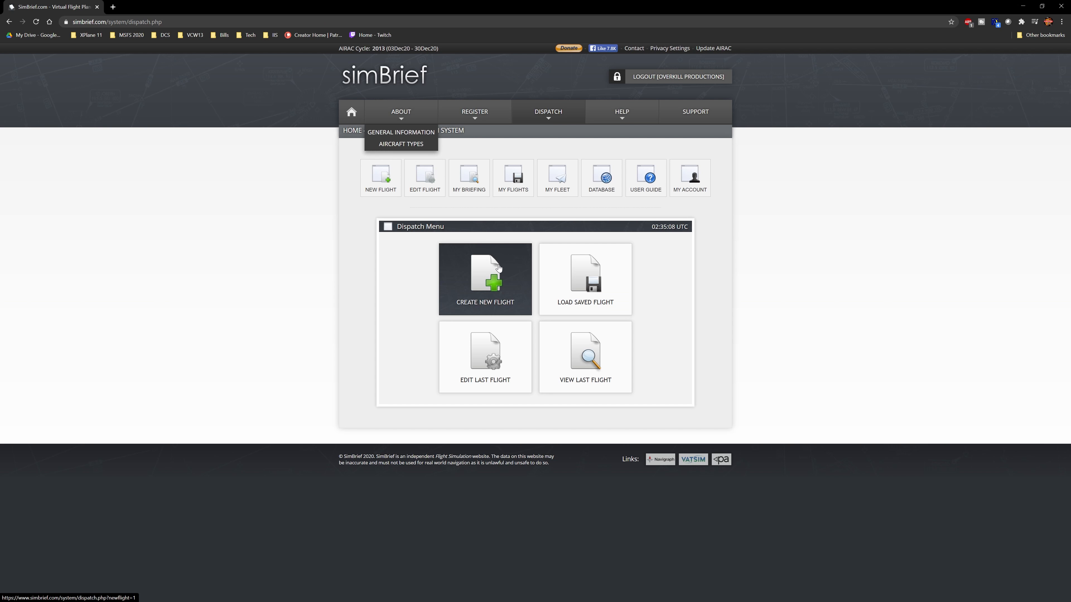
pyautogui.click(484, 278)
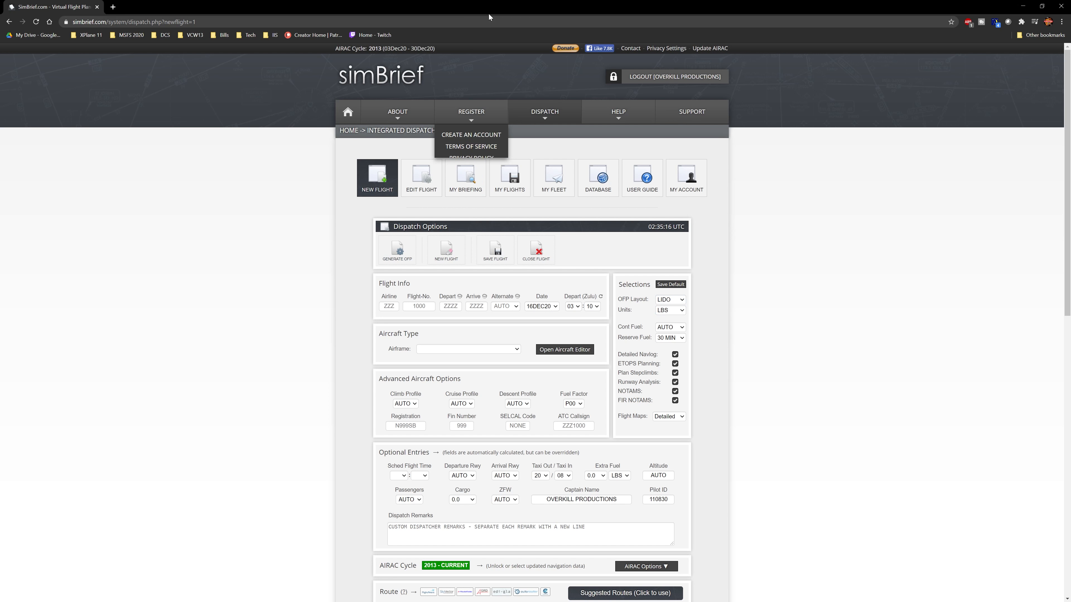
pyautogui.press('alt+tab')
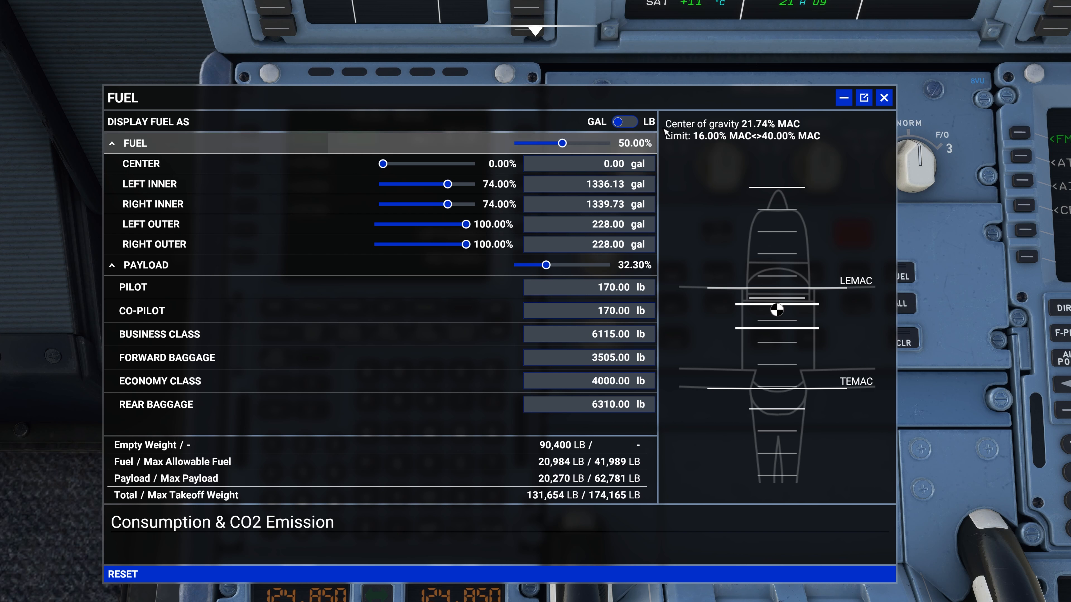
# Step: Set Units of Measurement to Metric System under General > Misc and return to the cockpit
pyautogui.click(883, 97)
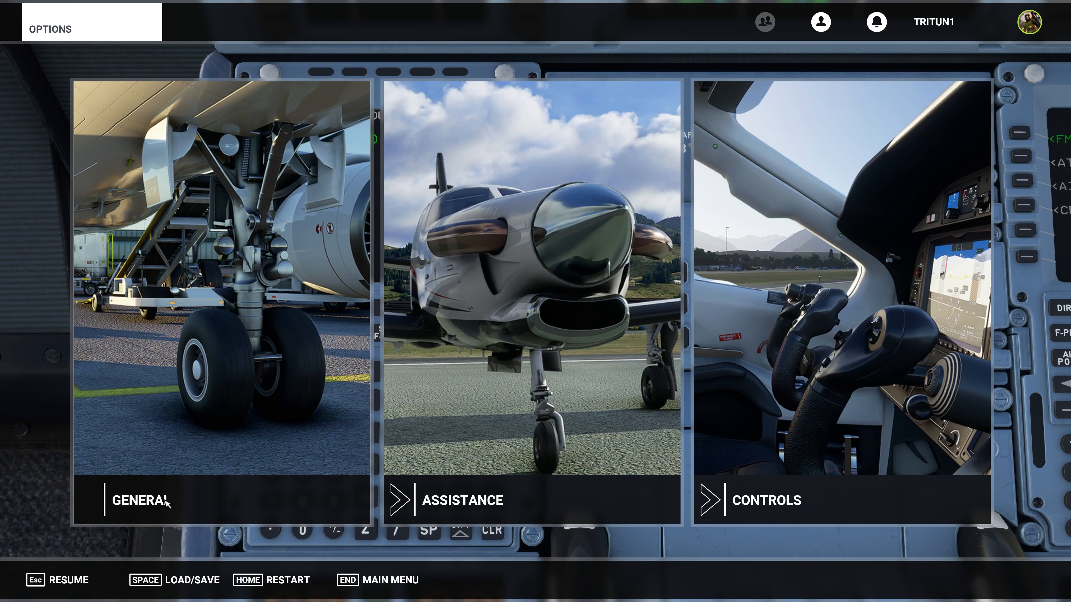
pyautogui.click(139, 500)
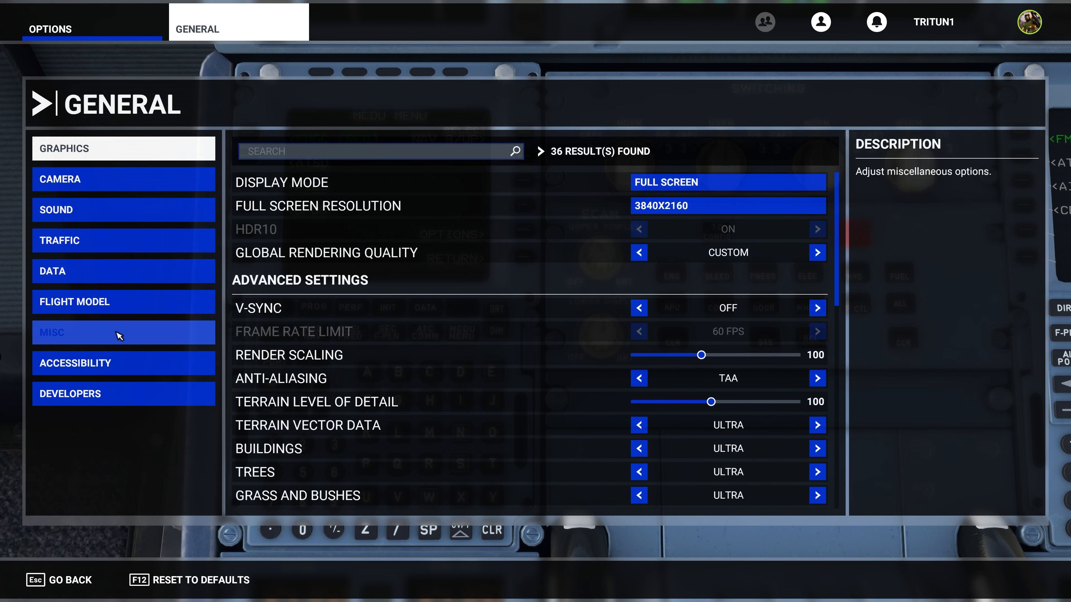
pyautogui.click(123, 332)
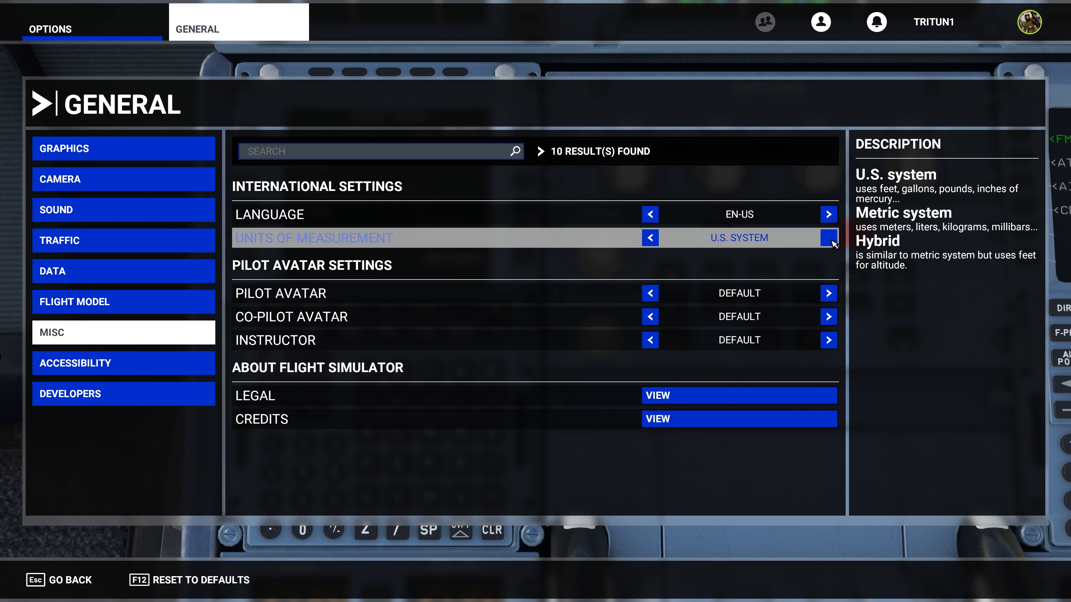
pyautogui.click(828, 238)
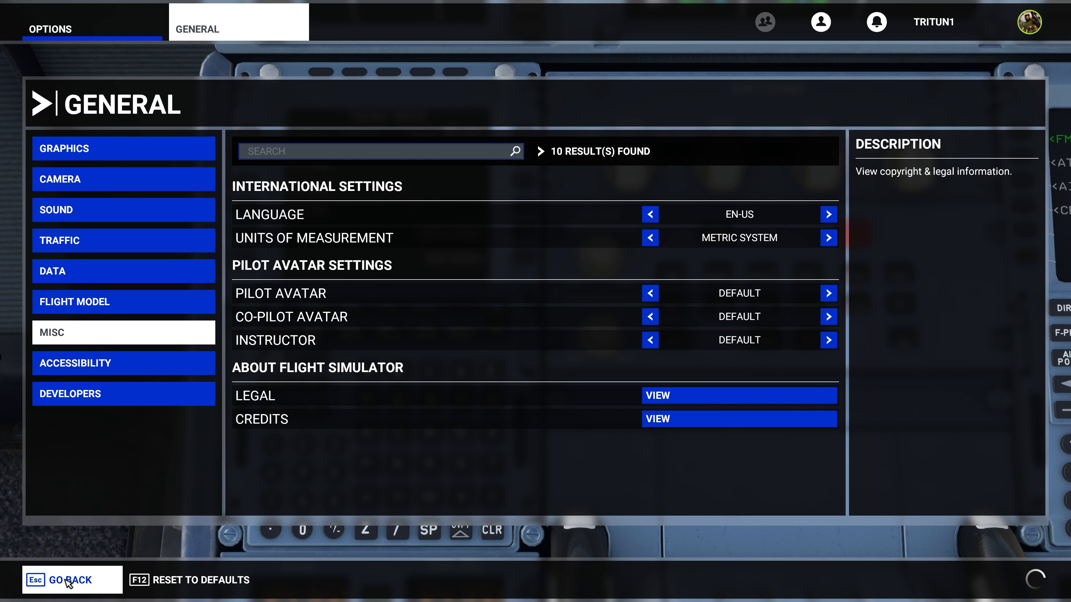
pyautogui.click(66, 580)
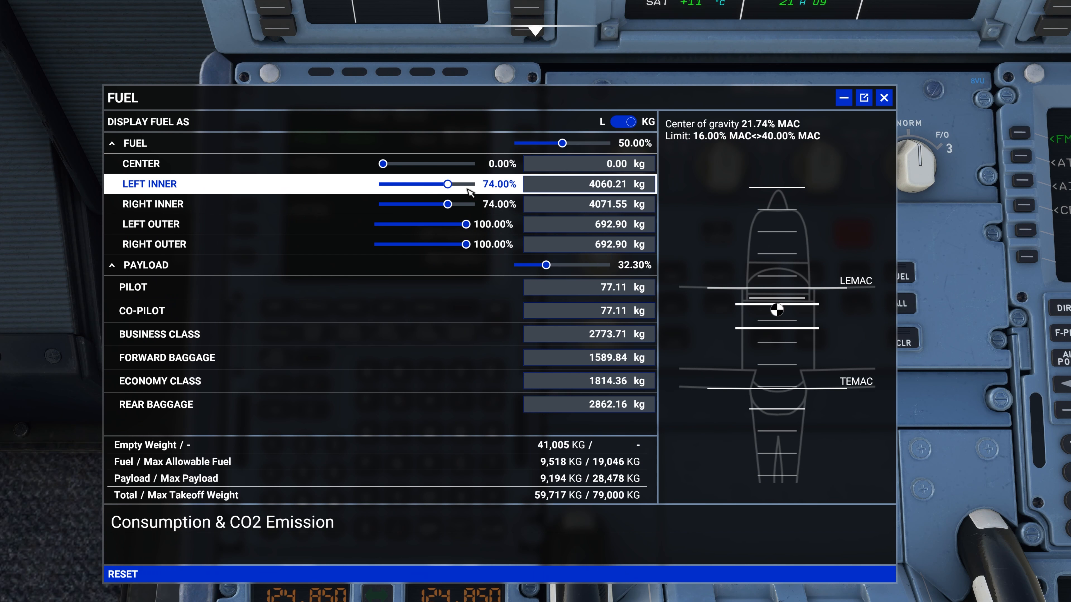
# Step: Drain the A320's fuel to near zero, leave the left inner tank around 16%, and close the window
pyautogui.moveTo(447, 184); pyautogui.dragTo(383, 184)
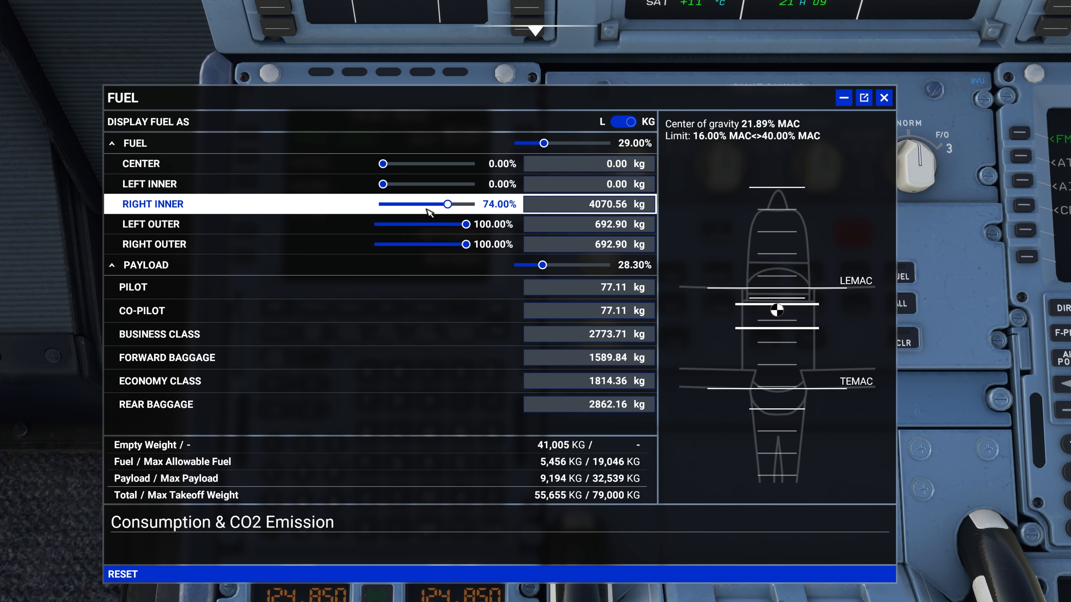
pyautogui.moveTo(447, 204); pyautogui.dragTo(383, 204)
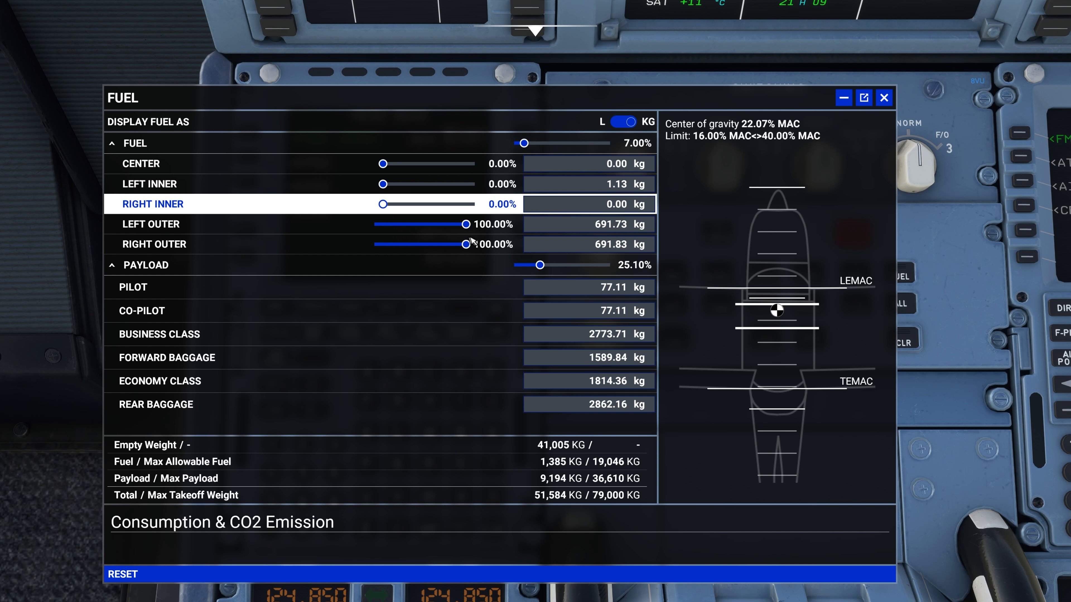
pyautogui.moveTo(524, 143); pyautogui.dragTo(520, 143)
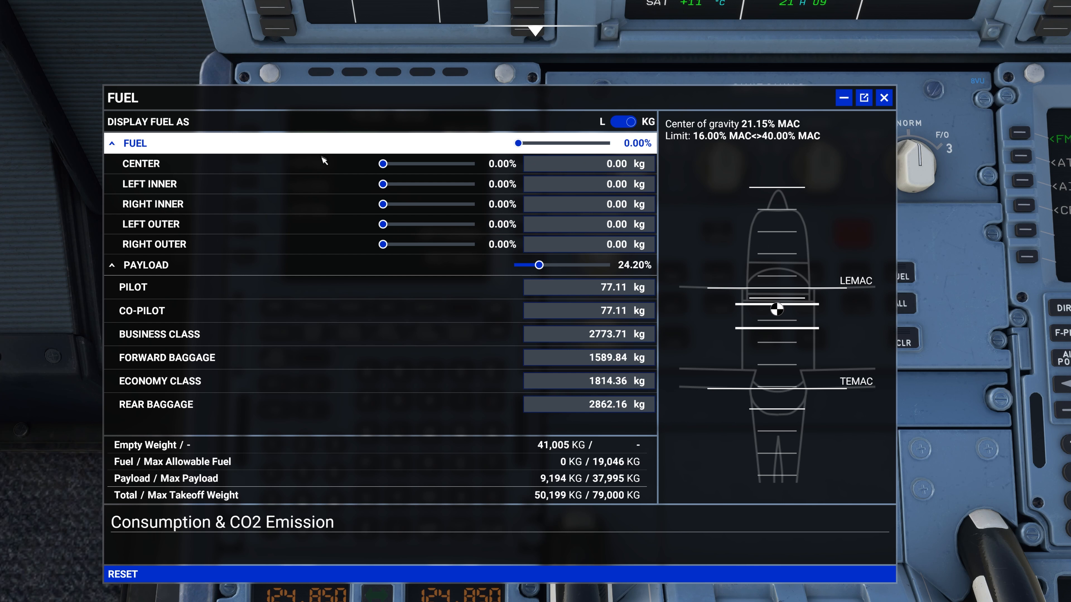
pyautogui.moveTo(384, 183); pyautogui.dragTo(403, 183)
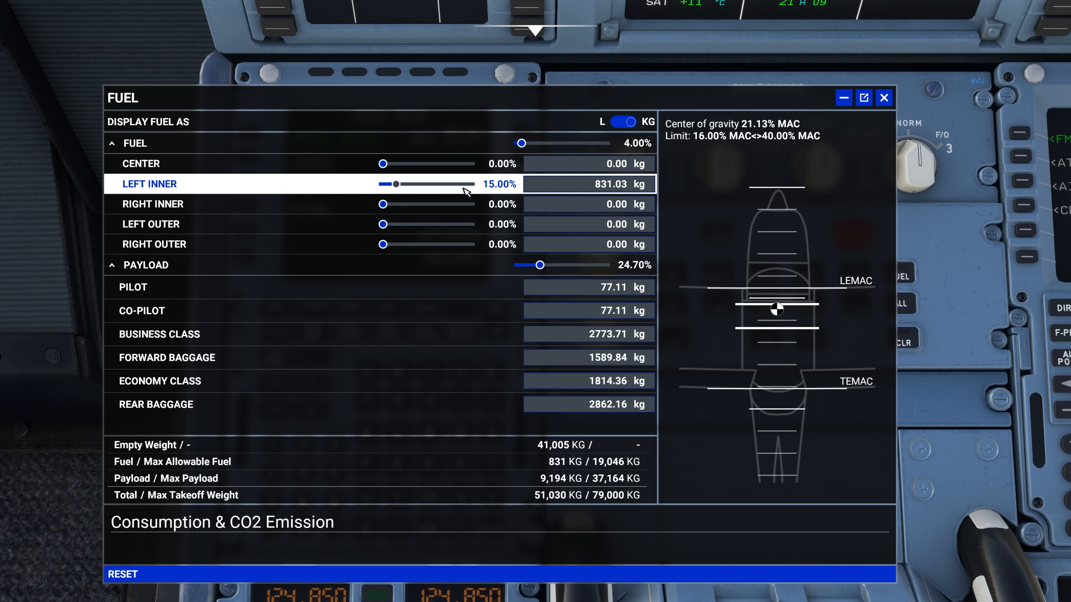
pyautogui.moveTo(407, 184); pyautogui.dragTo(407, 183)
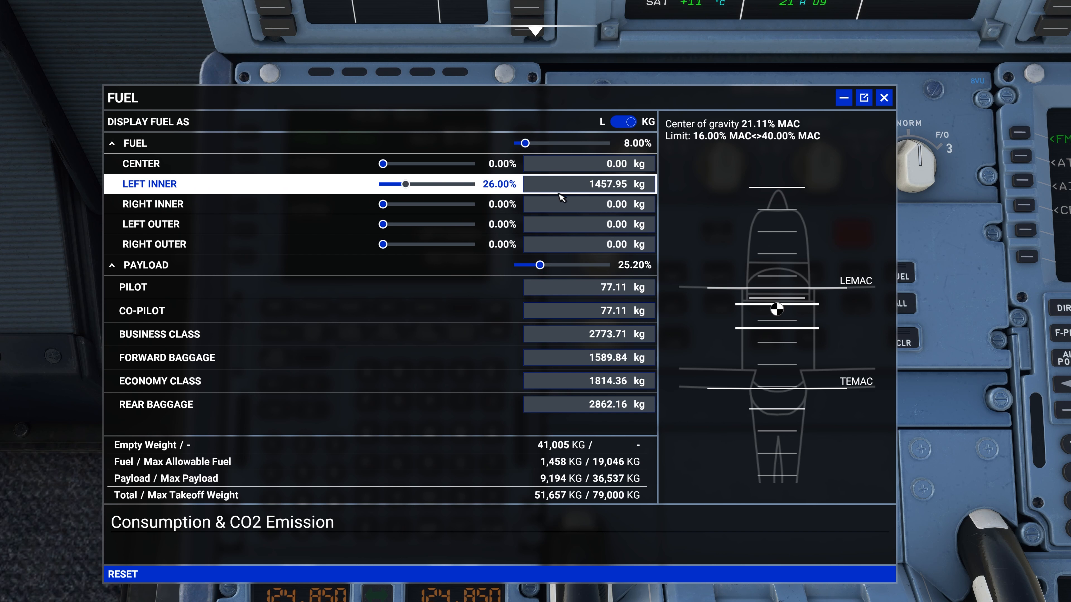
pyautogui.moveTo(408, 183); pyautogui.dragTo(389, 184)
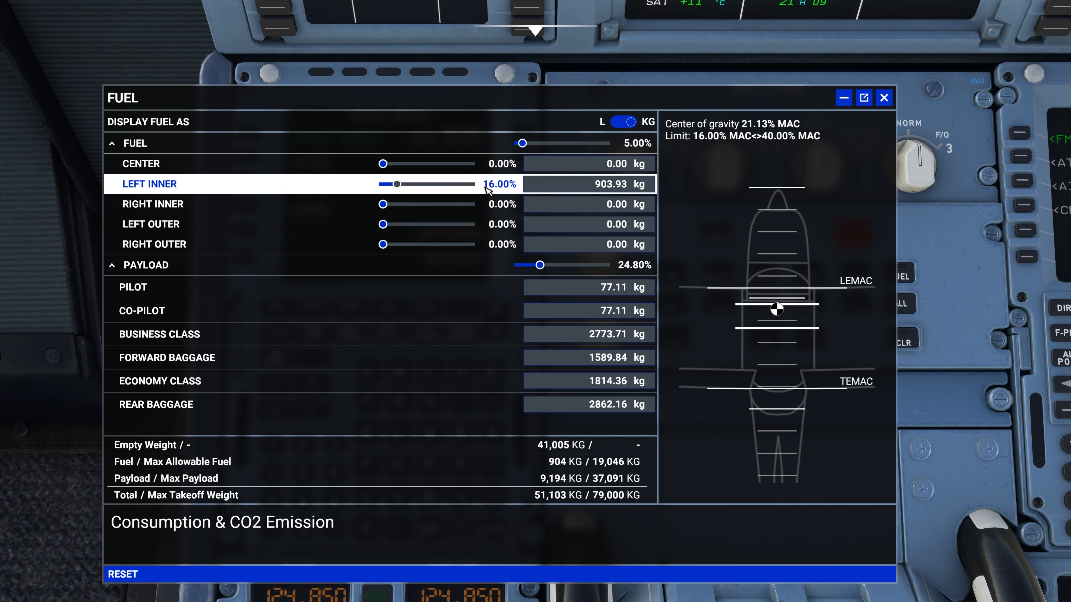
pyautogui.moveTo(396, 183); pyautogui.dragTo(408, 183)
pyautogui.write('7.17')
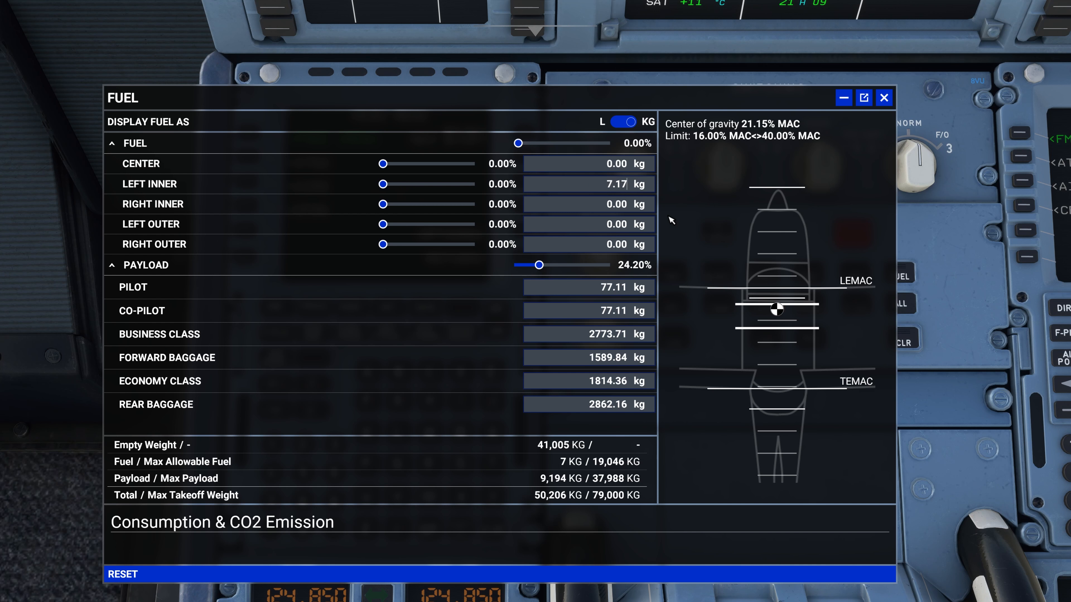
pyautogui.click(613, 183)
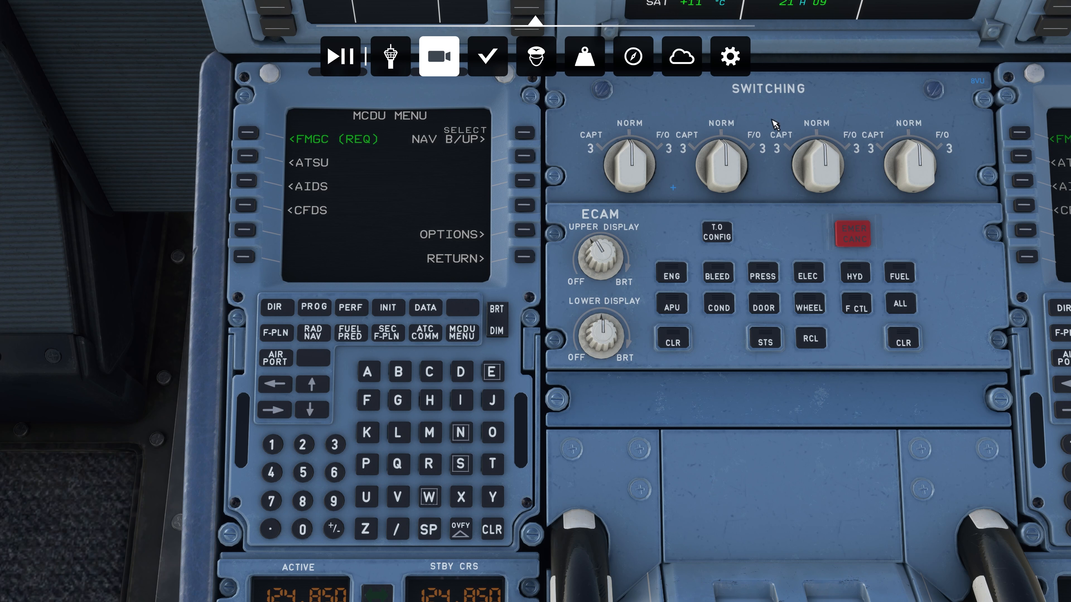
# Step: Switch Units of Measurement back to U.S. System, Apply & Save, and return to the cockpit
pyautogui.click(729, 56)
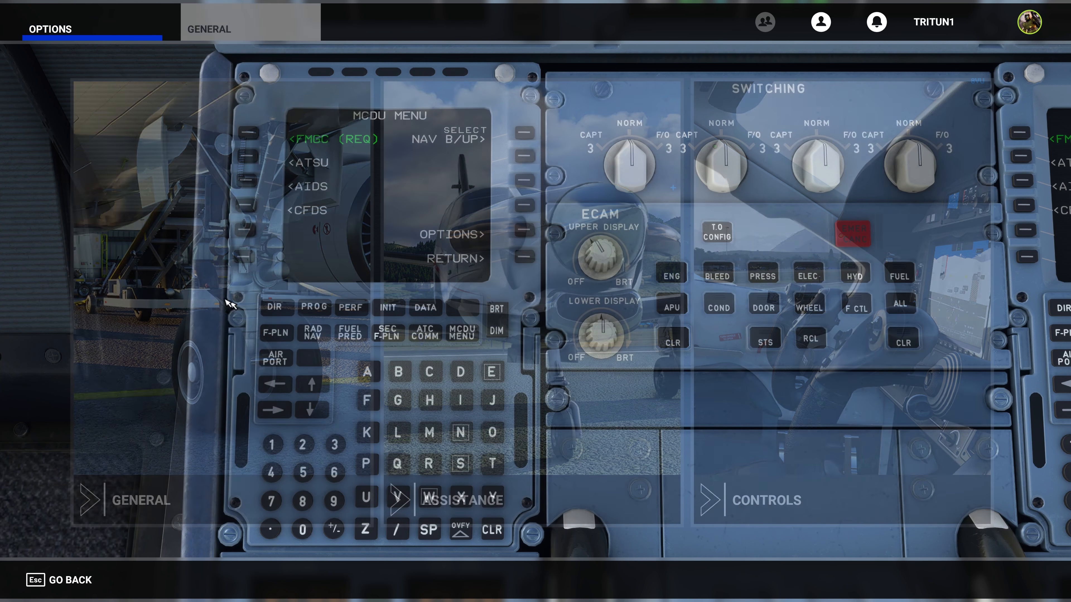
pyautogui.click(208, 29)
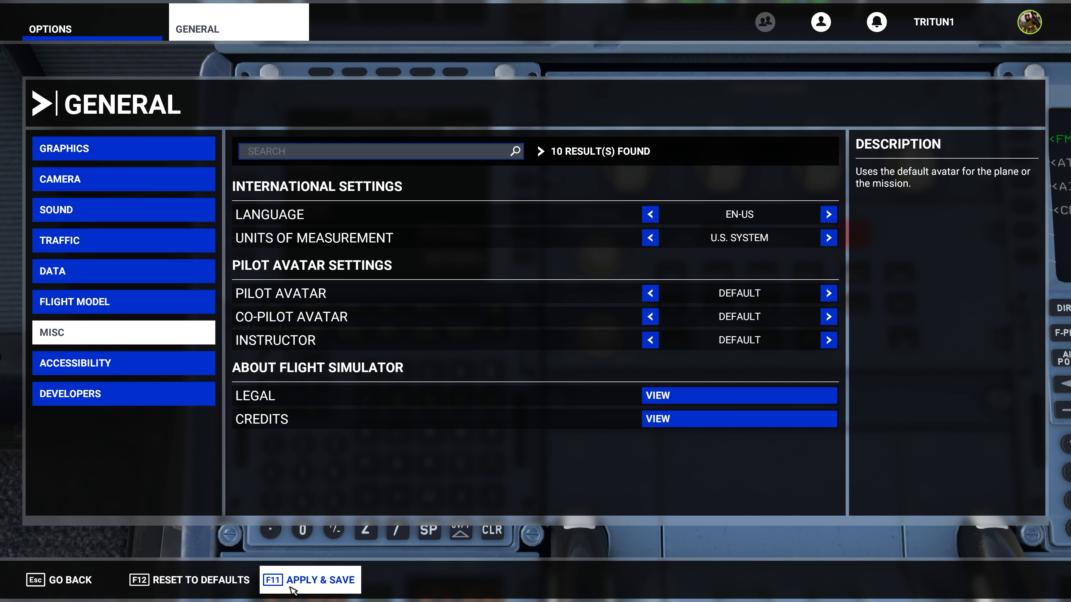
pyautogui.click(309, 580)
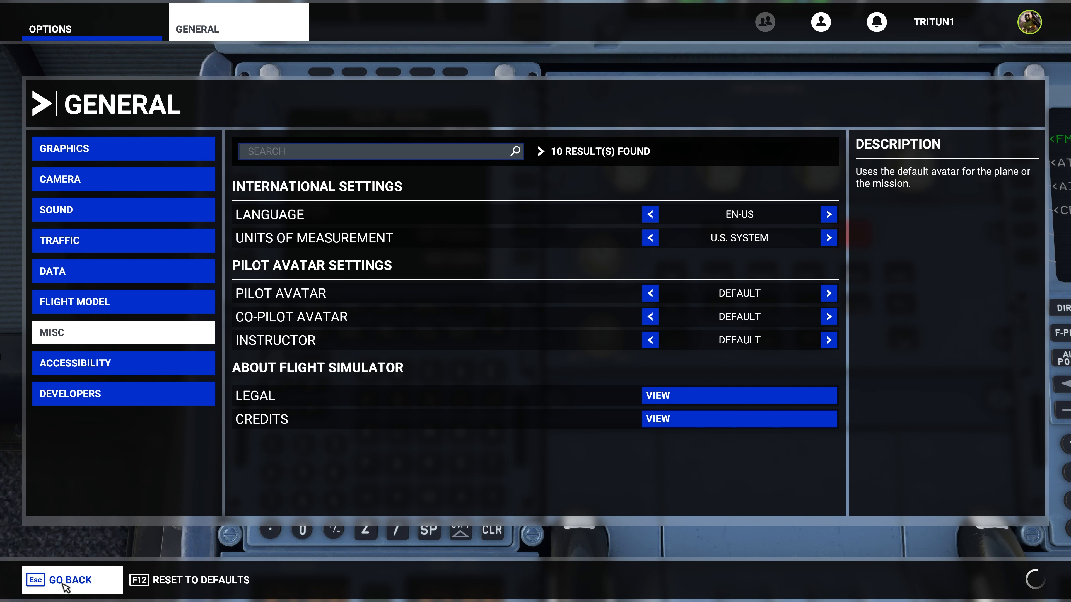
pyautogui.click(61, 580)
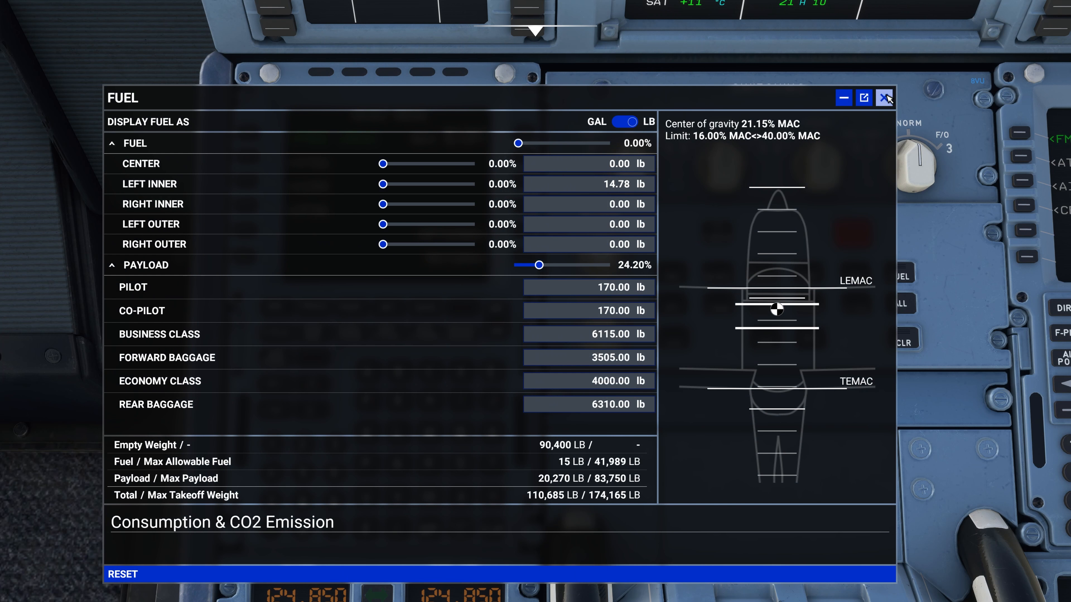
# Step: Close the fuel and payload window, leaving the A32NX MCDU menu visible
pyautogui.click(885, 97)
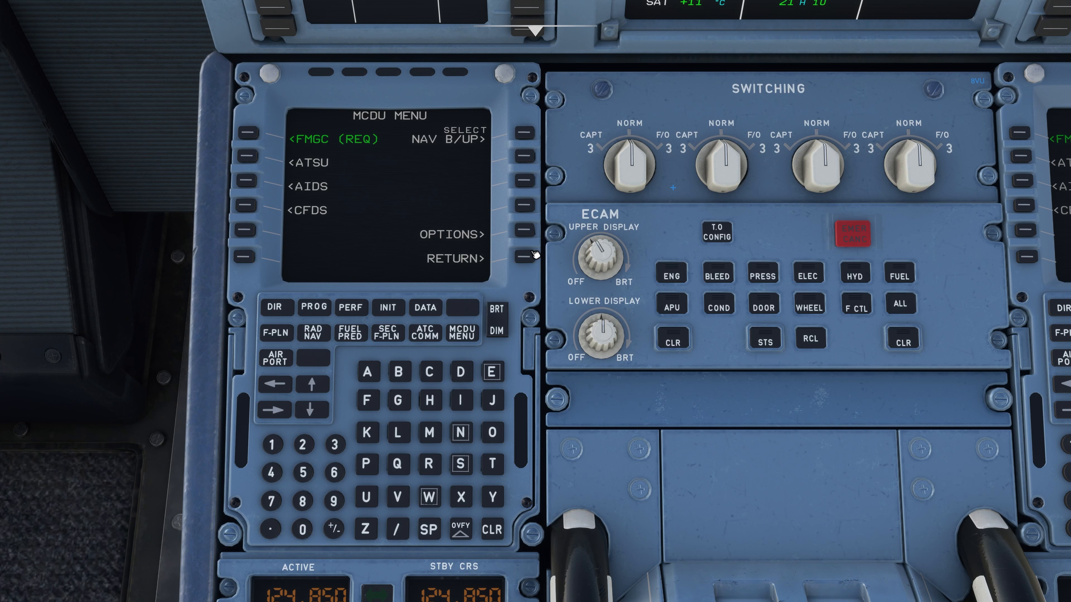
pyautogui.moveTo(543, 270)
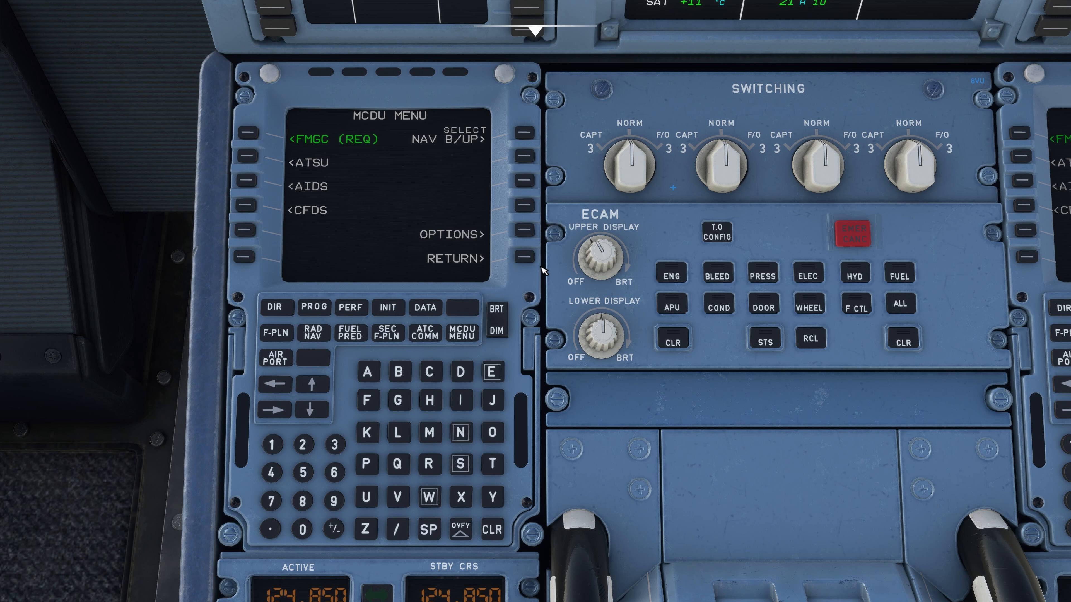
pyautogui.moveTo(410, 295)
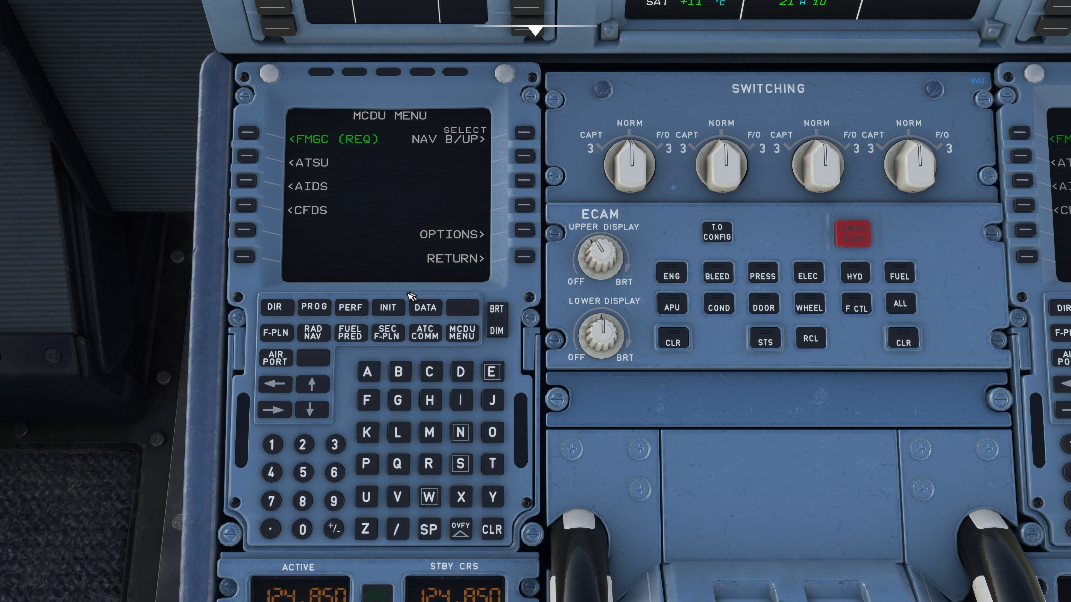
pyautogui.moveTo(597, 261)
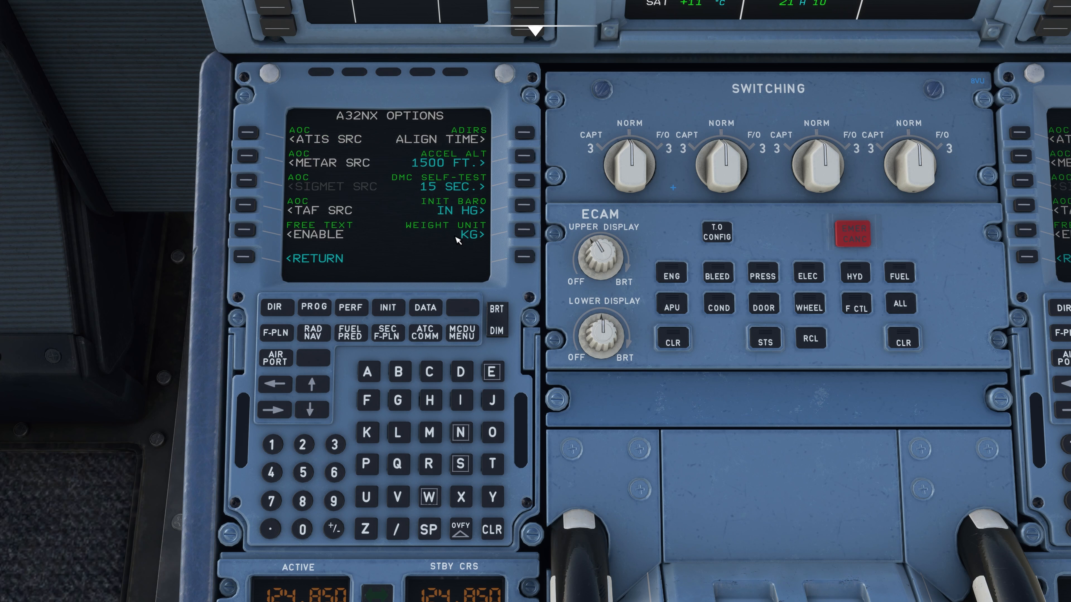
pyautogui.moveTo(399, 225)
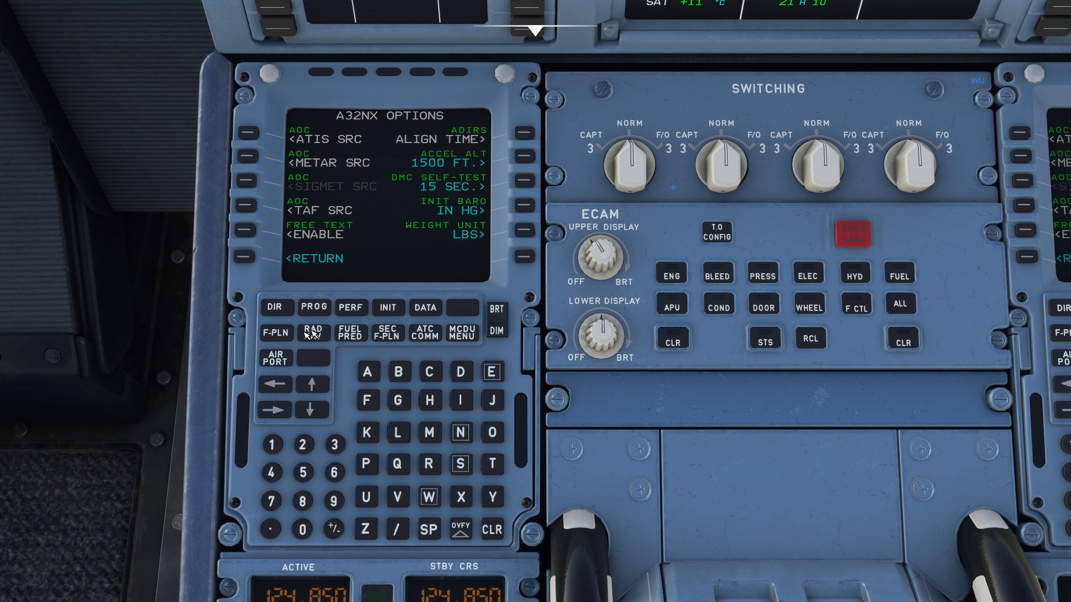
# Step: Show the MCDU INIT fuel page with taxi fuel and reserves in LBS
pyautogui.click(388, 308)
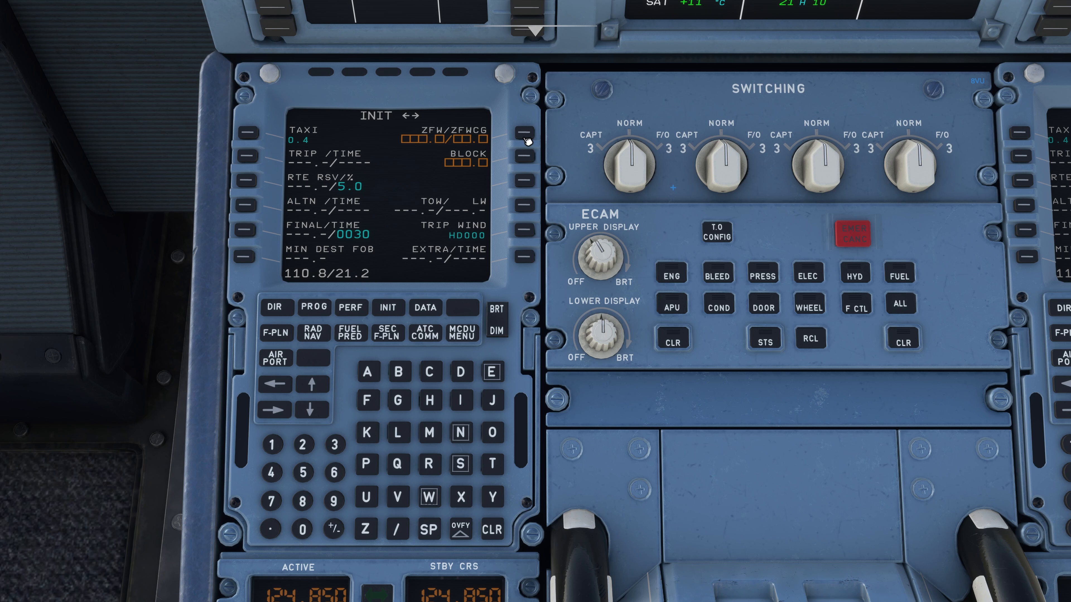
pyautogui.moveTo(341, 267)
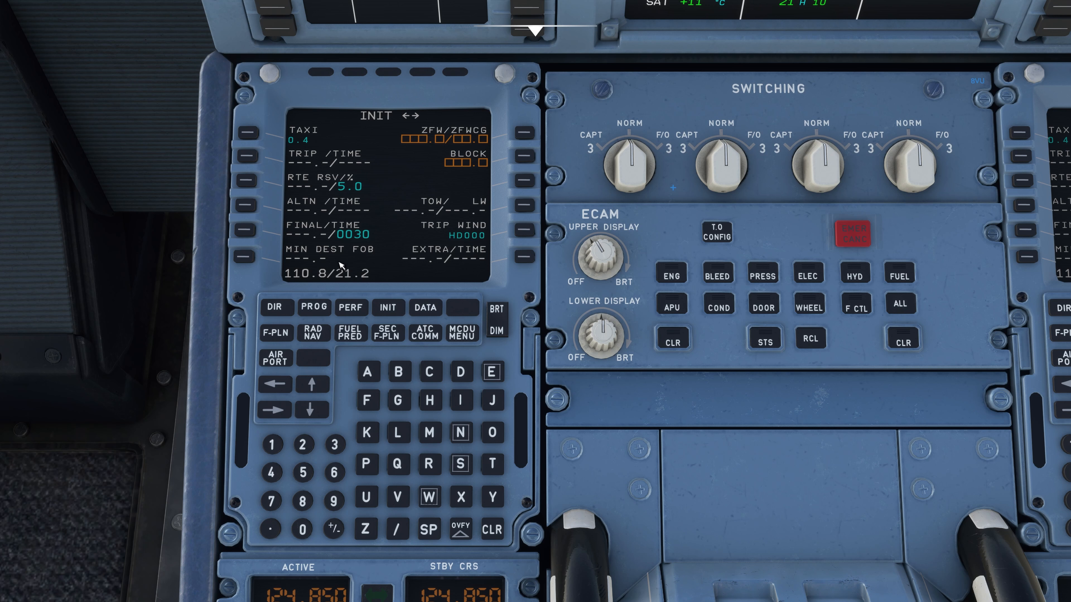
pyautogui.moveTo(263, 274)
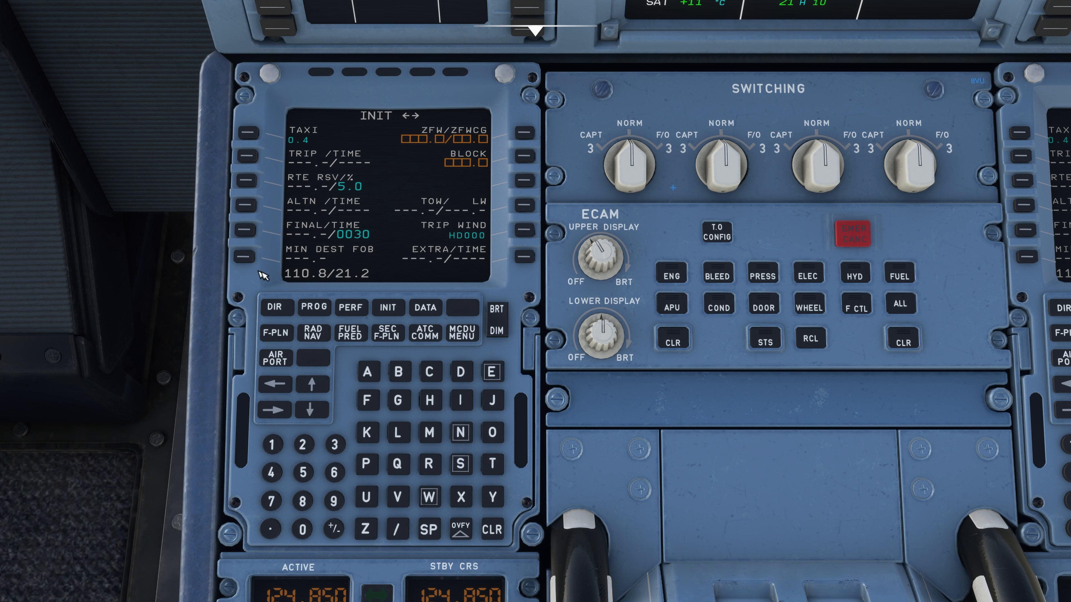
pyautogui.moveTo(331, 250)
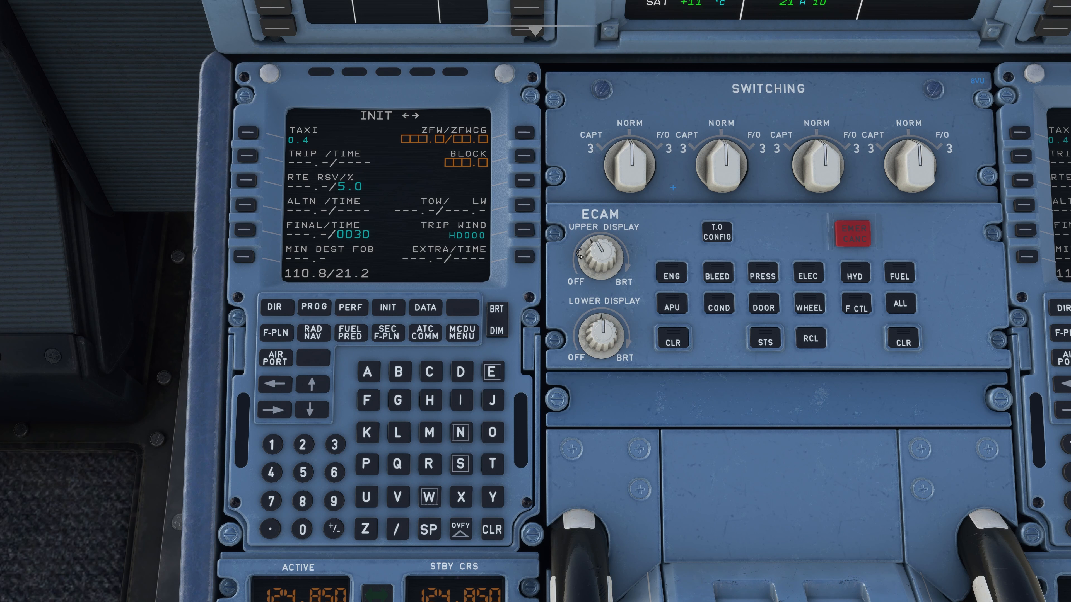
pyautogui.moveTo(537, 453)
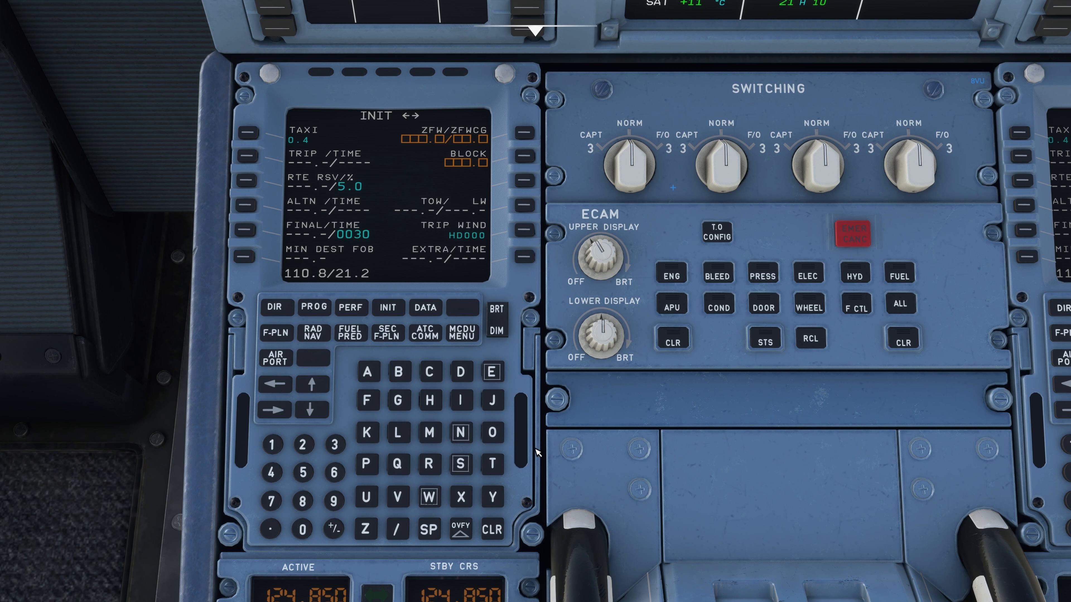
pyautogui.moveTo(424, 188)
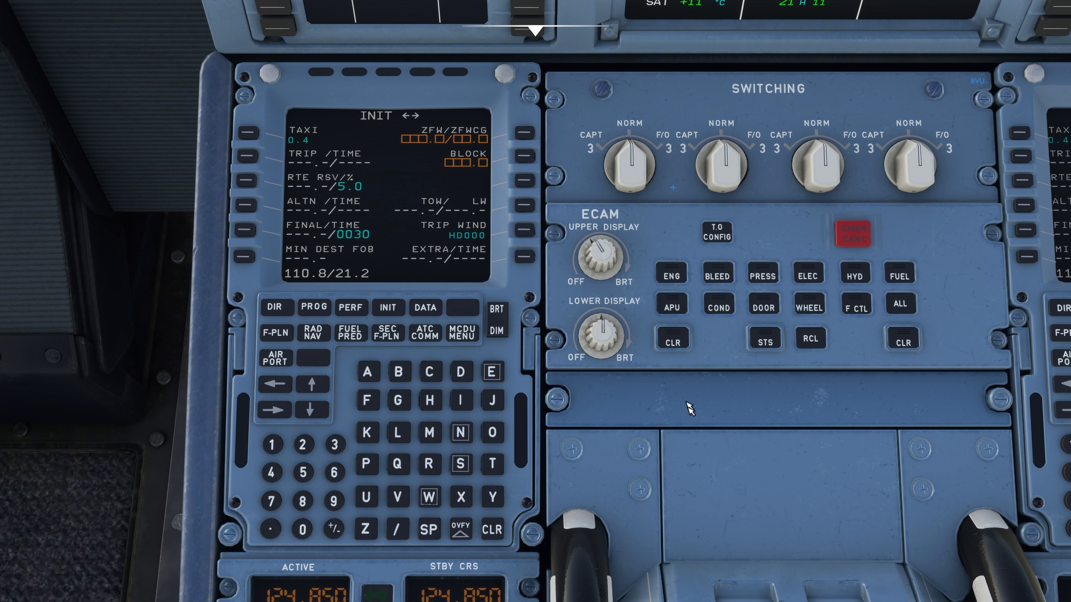
# Step: Raise the cockpit camera to the forward view toward the terminal and jet bridge
pyautogui.click(492, 530)
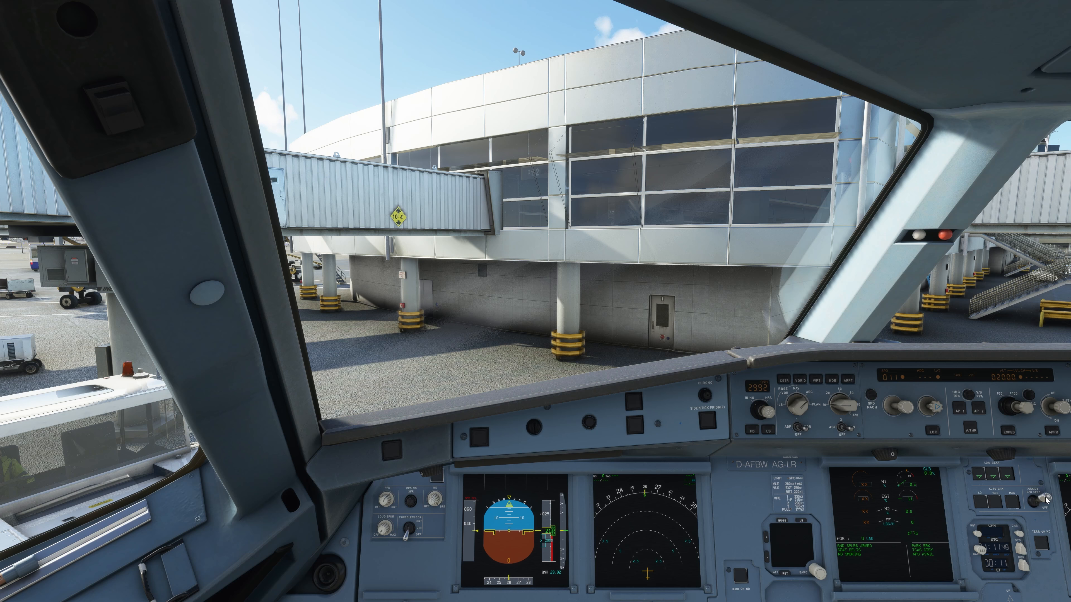
pyautogui.moveTo(788, 498)
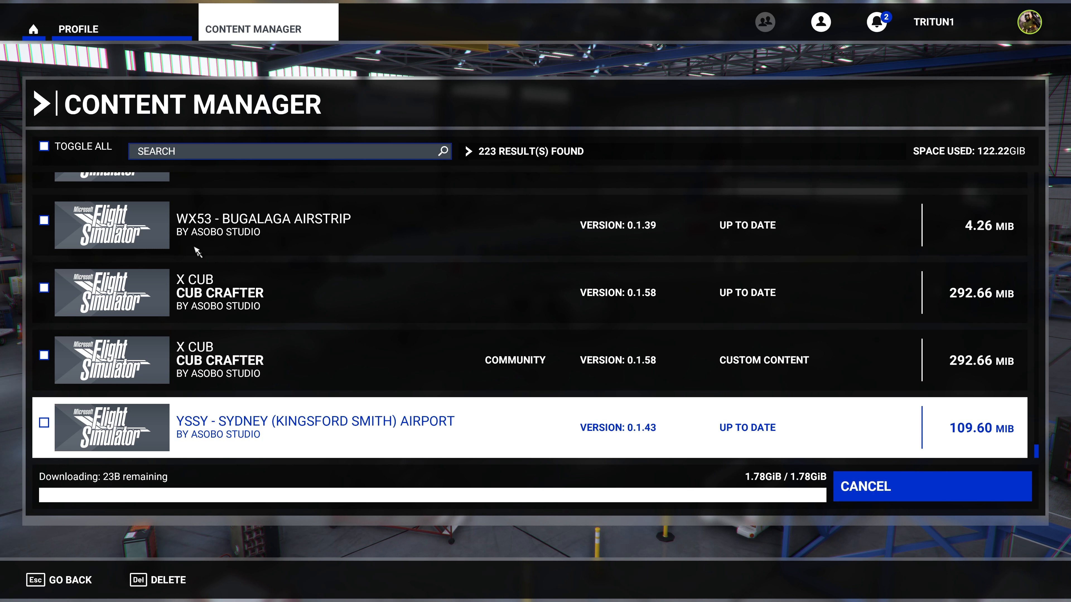
pyautogui.moveTo(946, 489)
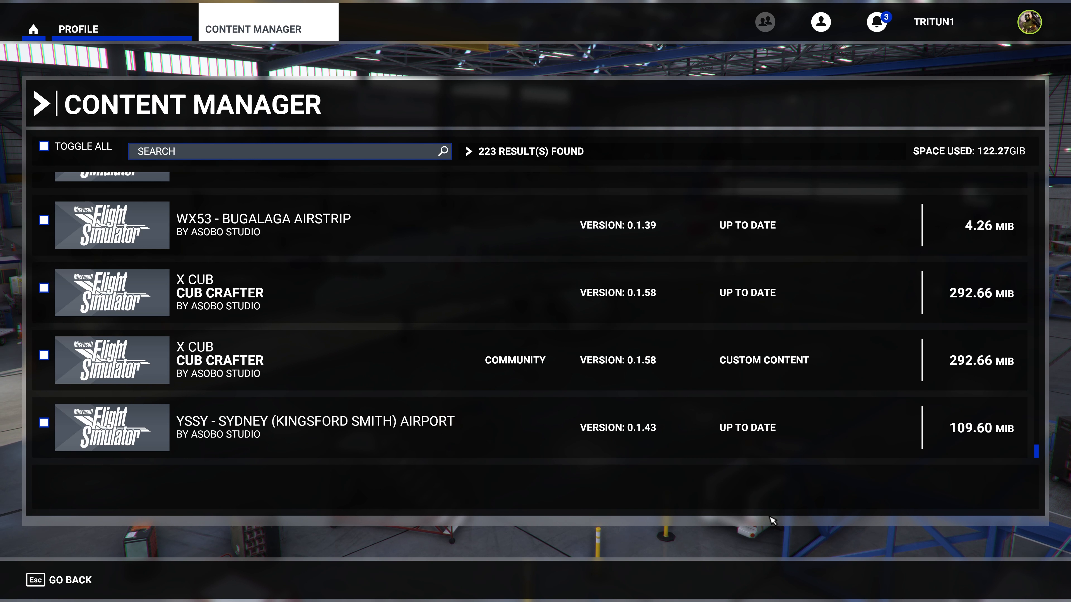
pyautogui.moveTo(359, 115)
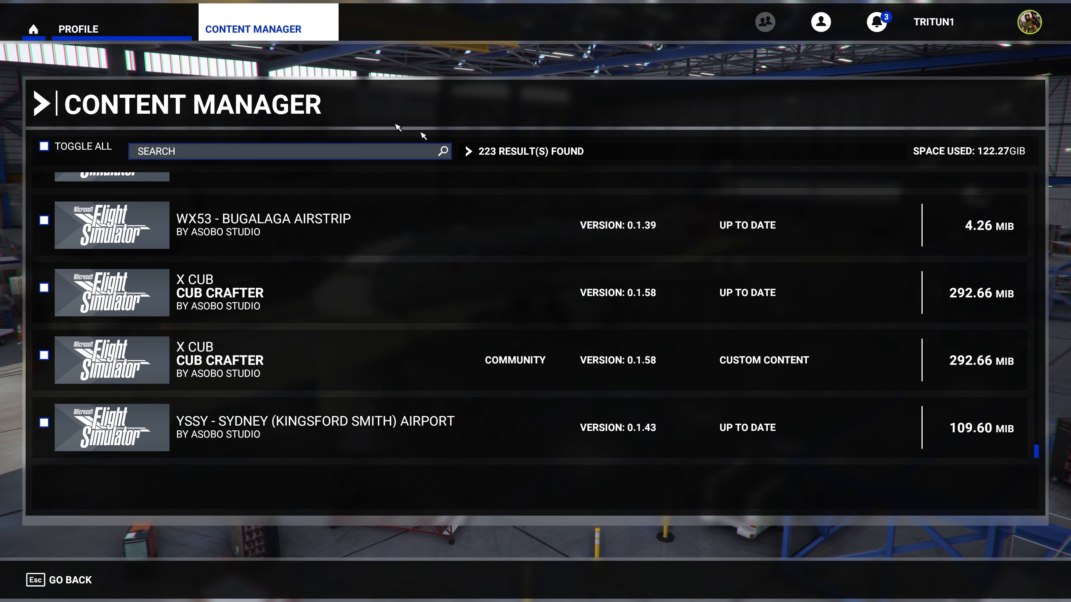
pyautogui.moveTo(1024, 497)
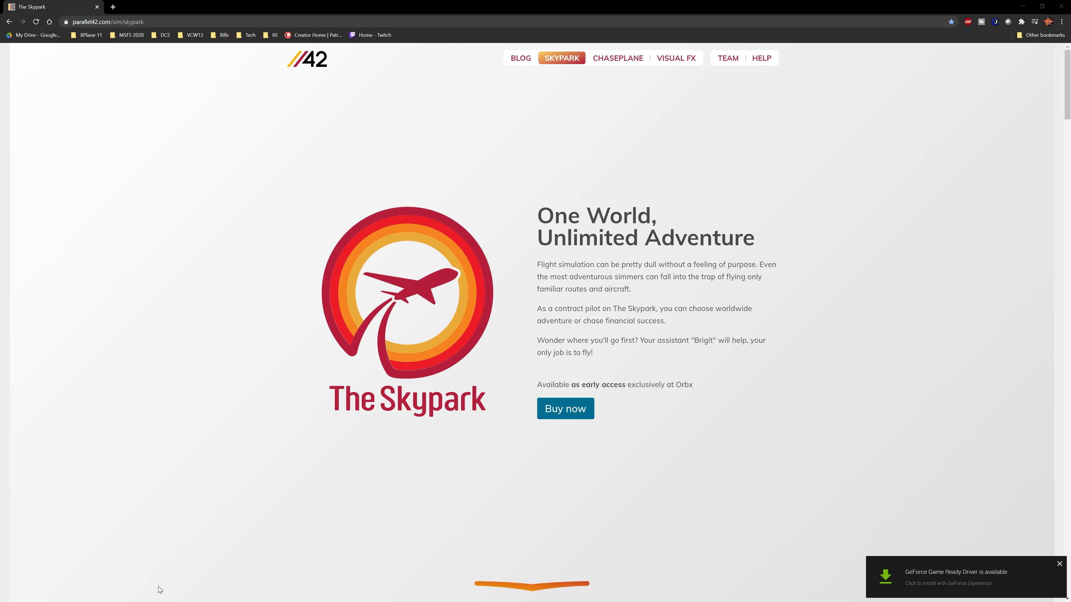
# Step: View Parallel 42's The Skypark page with the Orbx early-access Buy now offer
pyautogui.click(1059, 564)
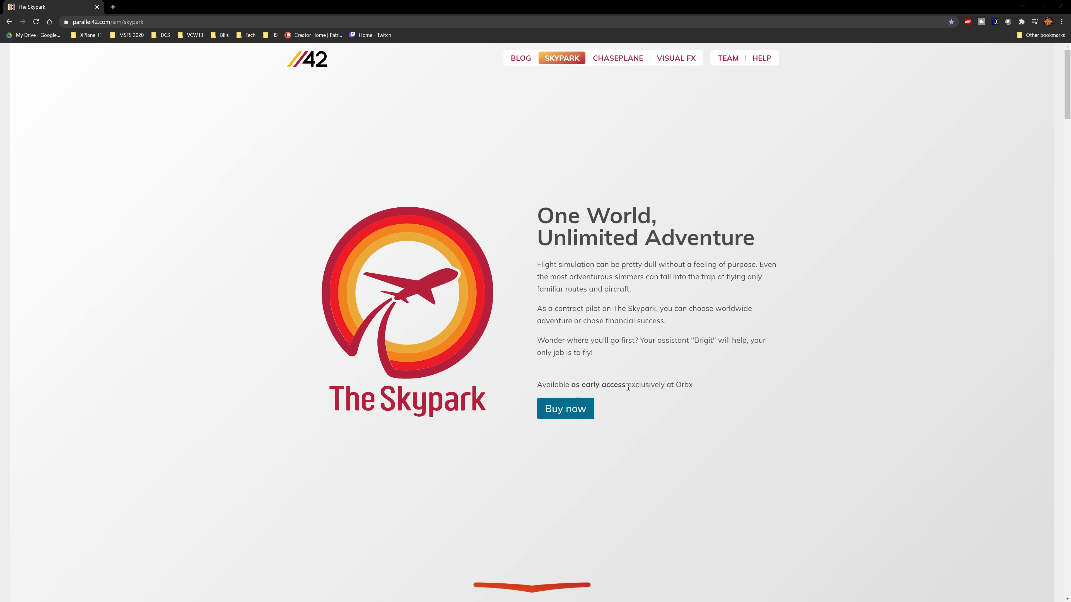
pyautogui.moveTo(572, 384); pyautogui.dragTo(626, 384)
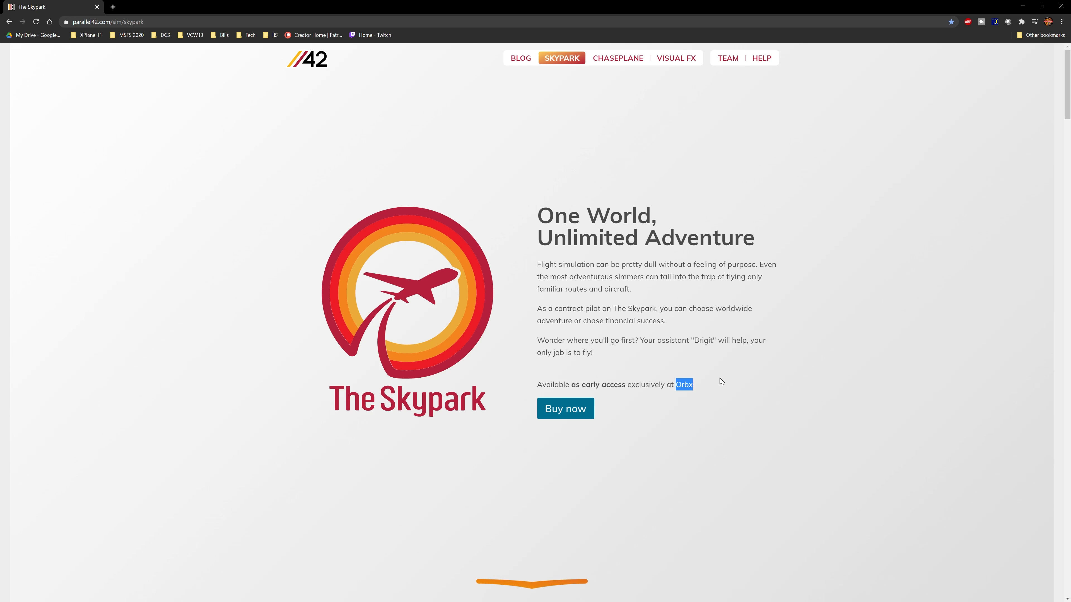
pyautogui.scroll(-3)
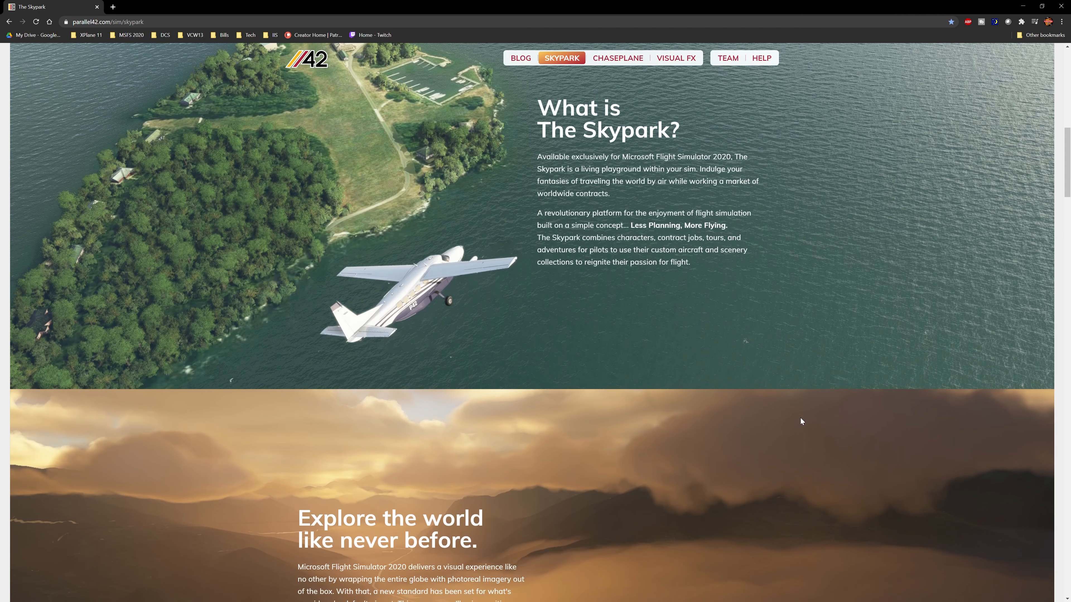
pyautogui.scroll(-3)
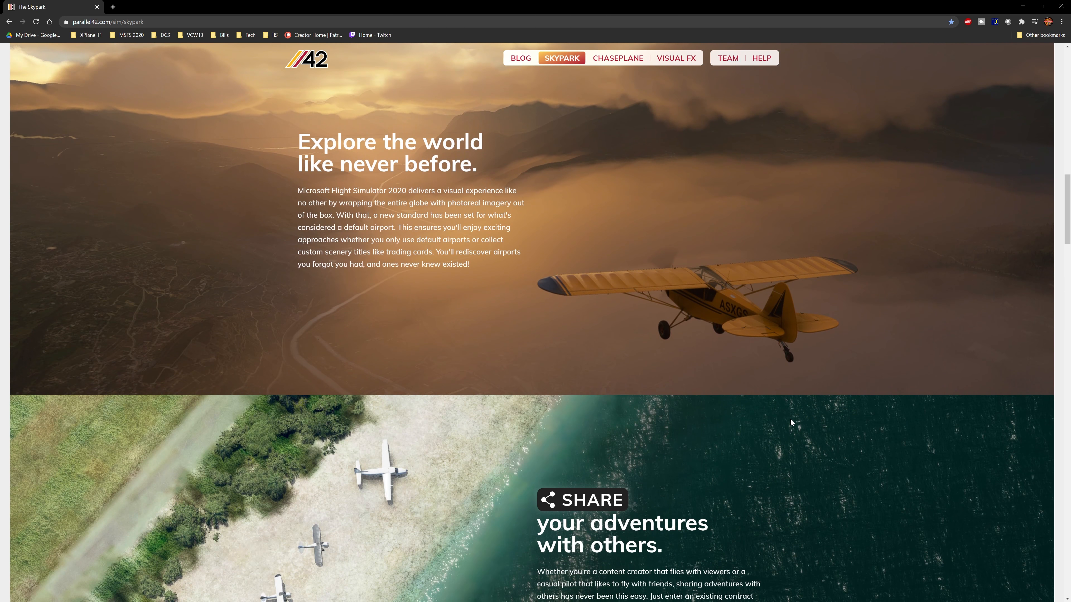
pyautogui.scroll(-3)
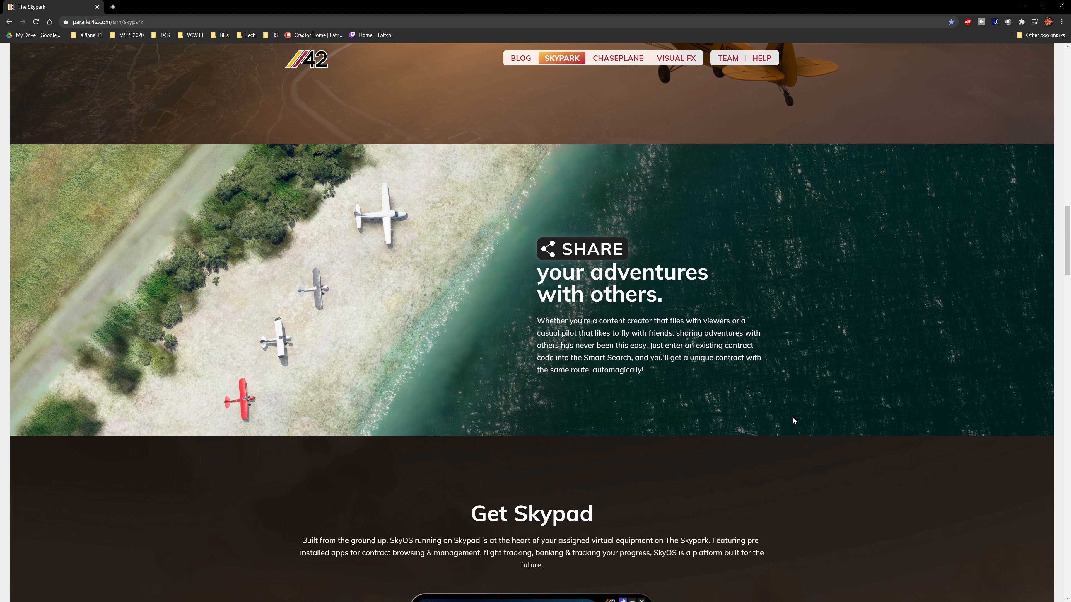
pyautogui.scroll(-3)
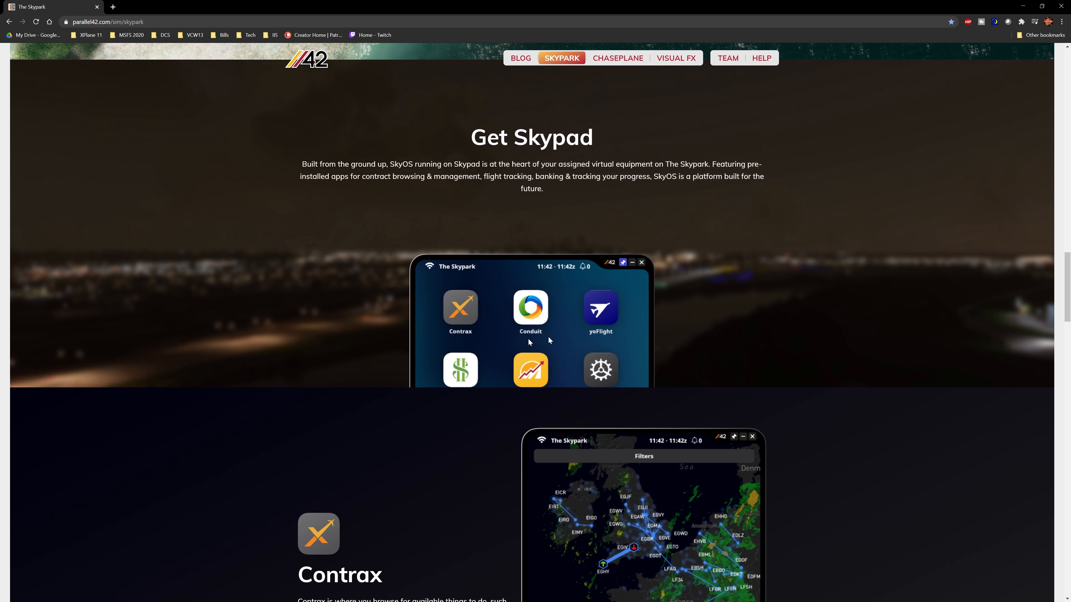
pyautogui.scroll(-3)
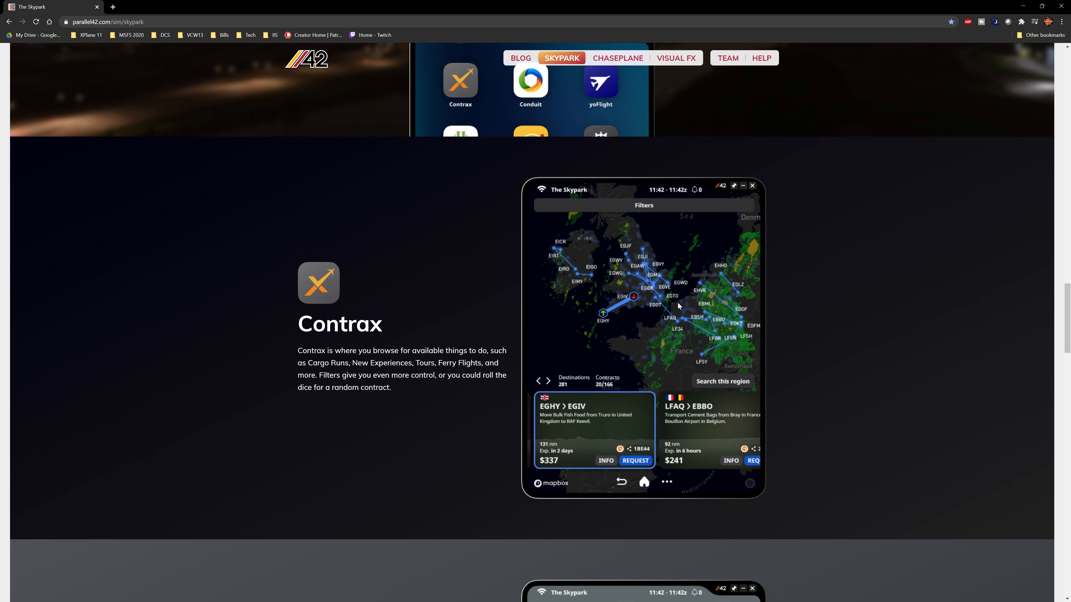
pyautogui.moveTo(870, 343)
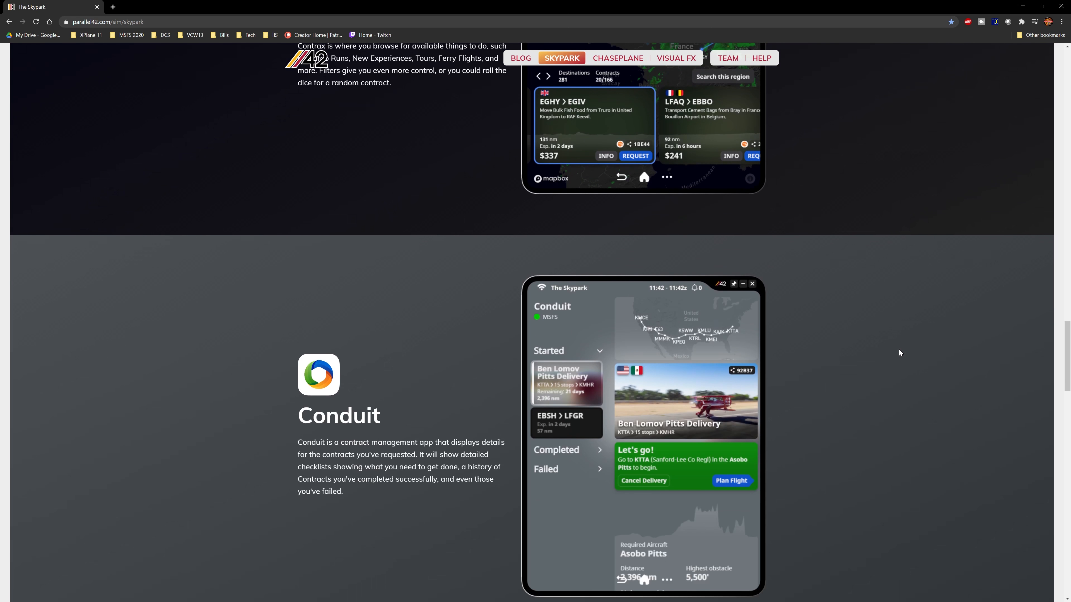
pyautogui.scroll(-3)
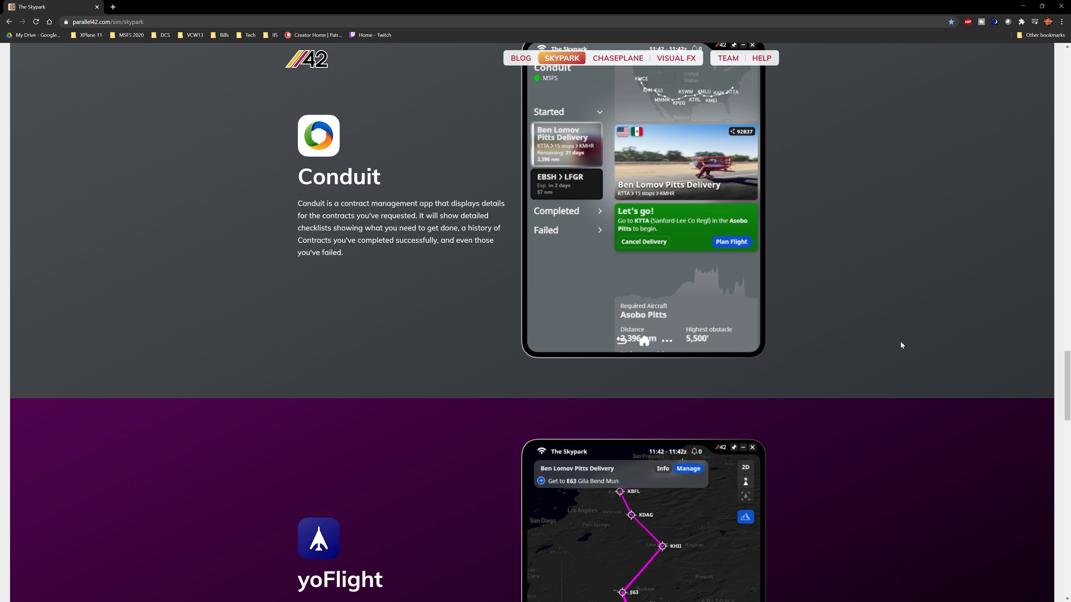
pyautogui.scroll(-3)
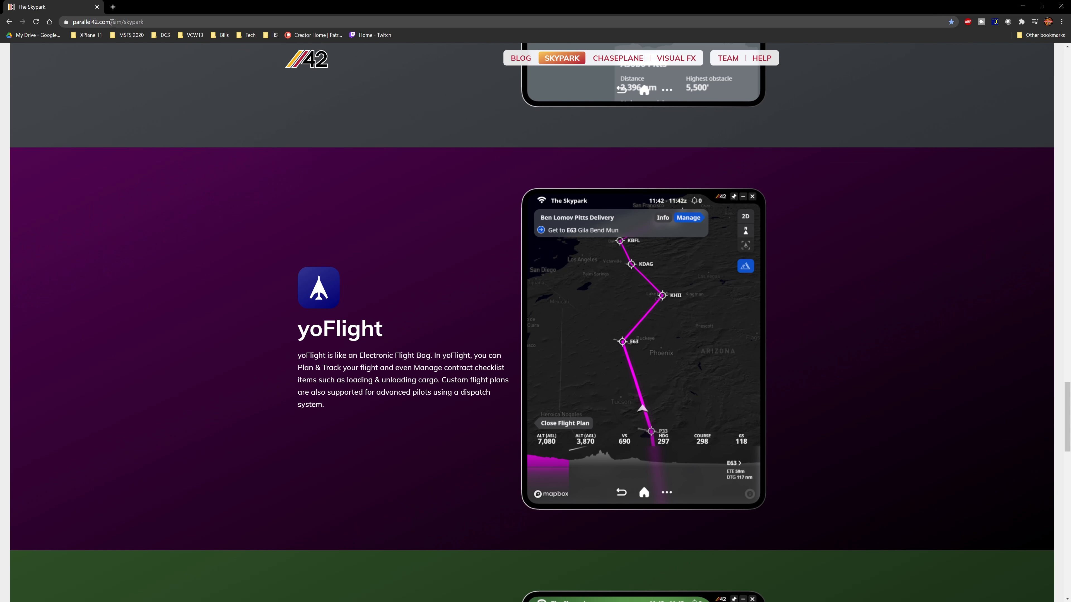
pyautogui.moveTo(137, 88)
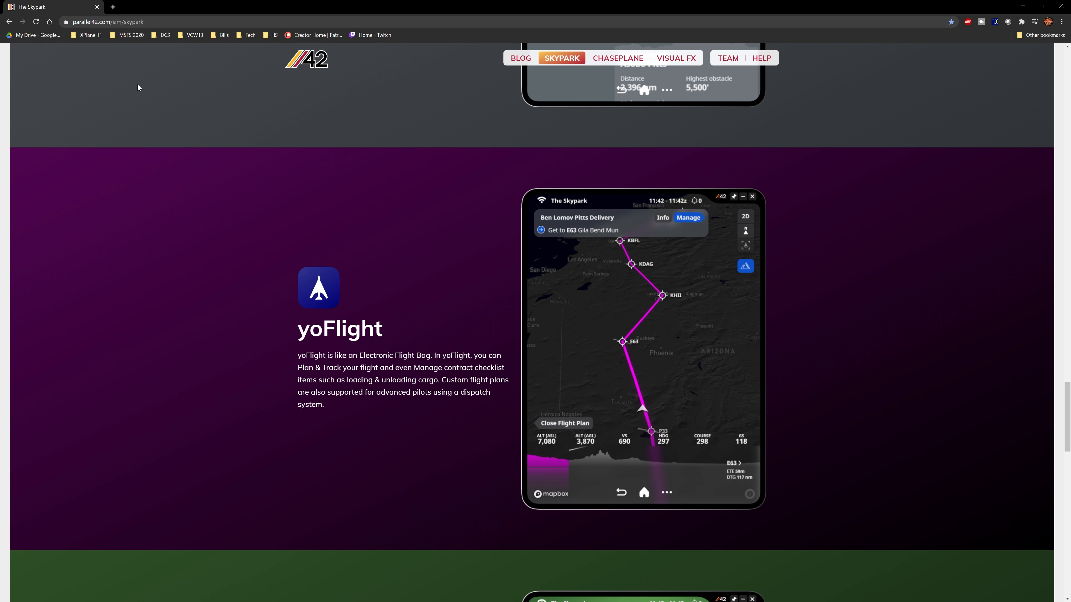
pyautogui.scroll(-3)
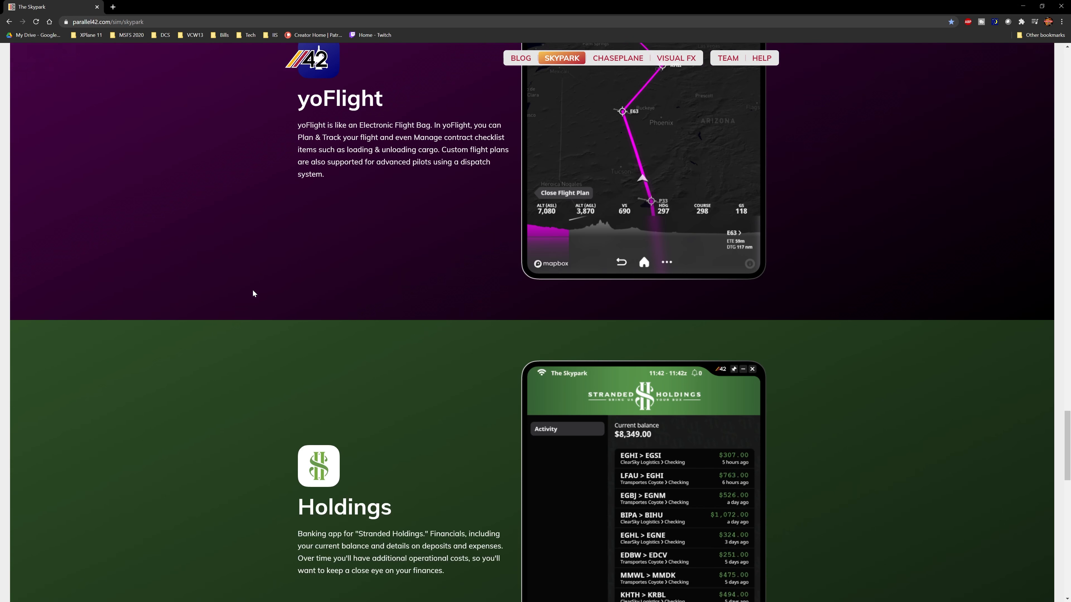
pyautogui.scroll(-3)
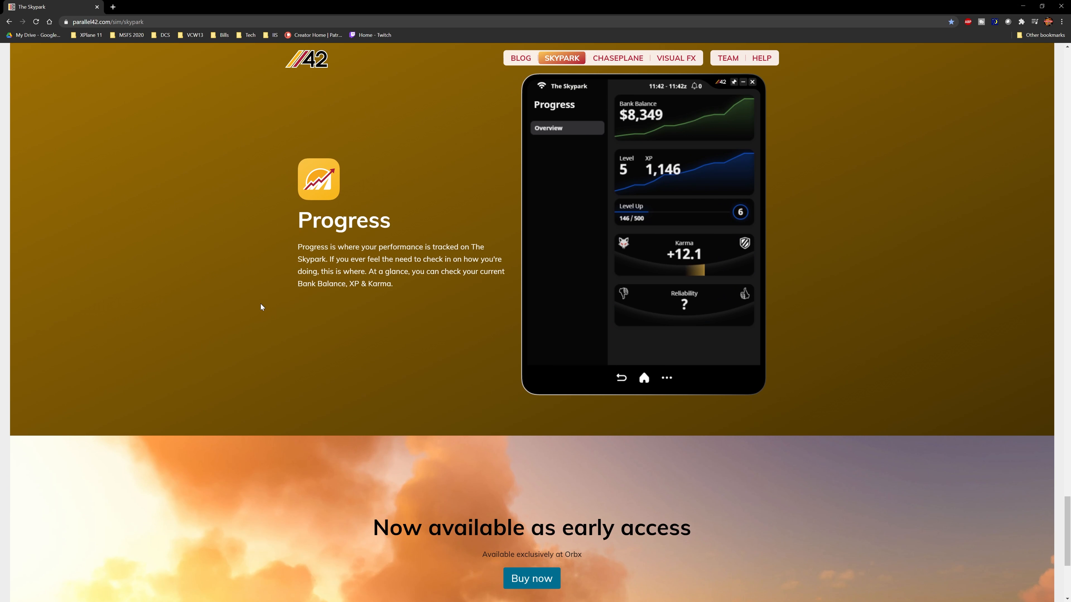
pyautogui.scroll(-3)
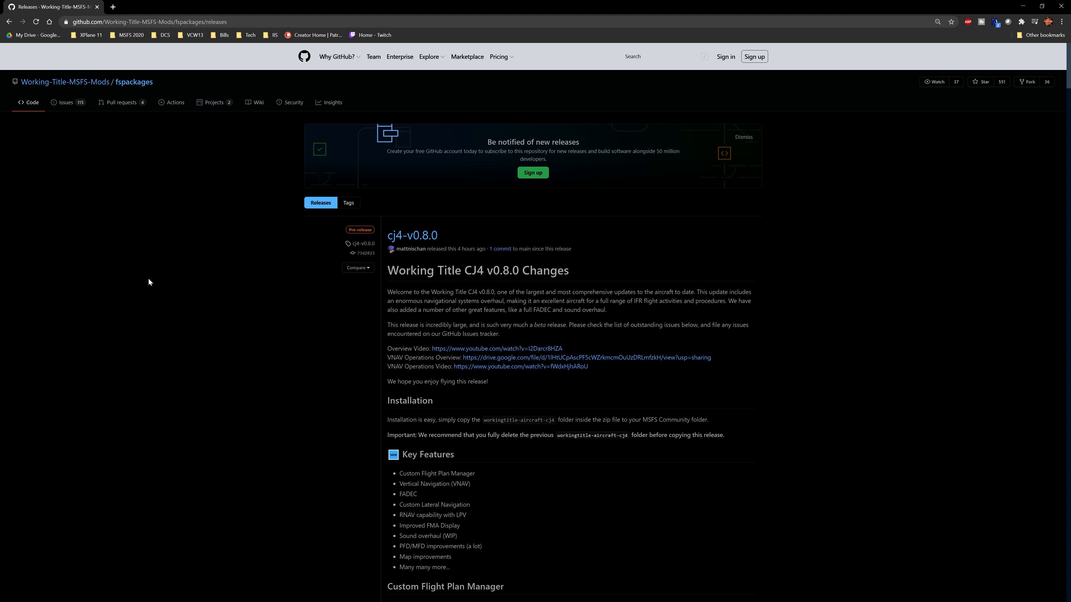
pyautogui.moveTo(493, 291)
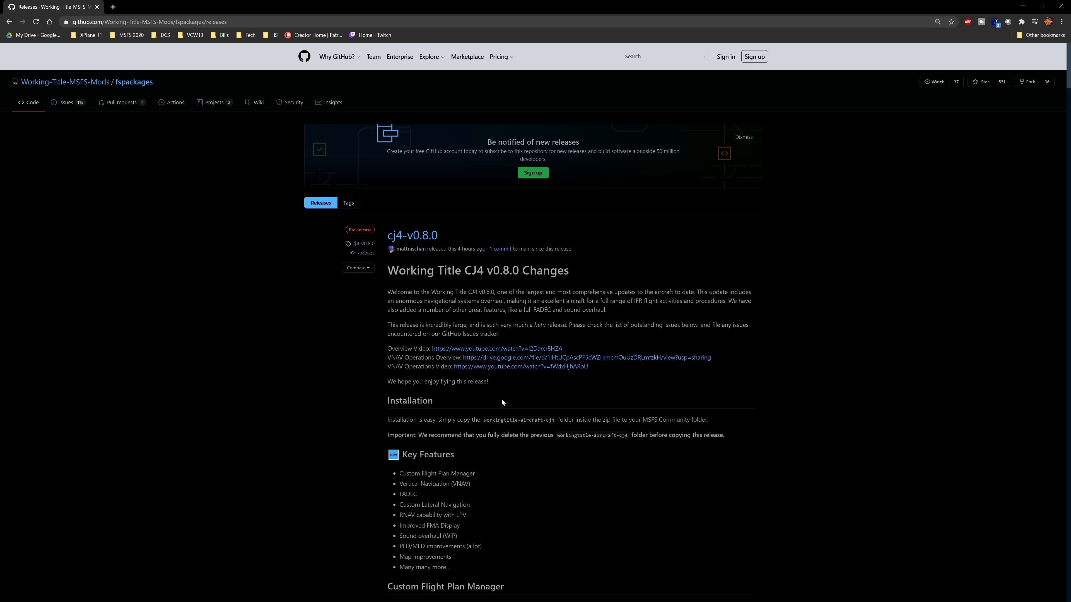
pyautogui.moveTo(527, 382)
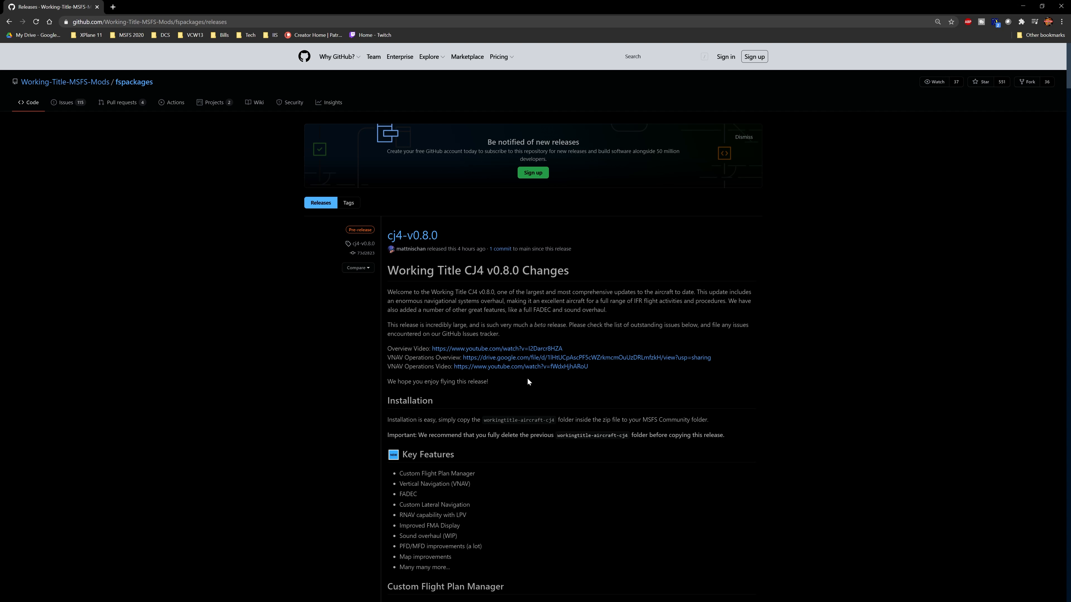
pyautogui.moveTo(575, 411)
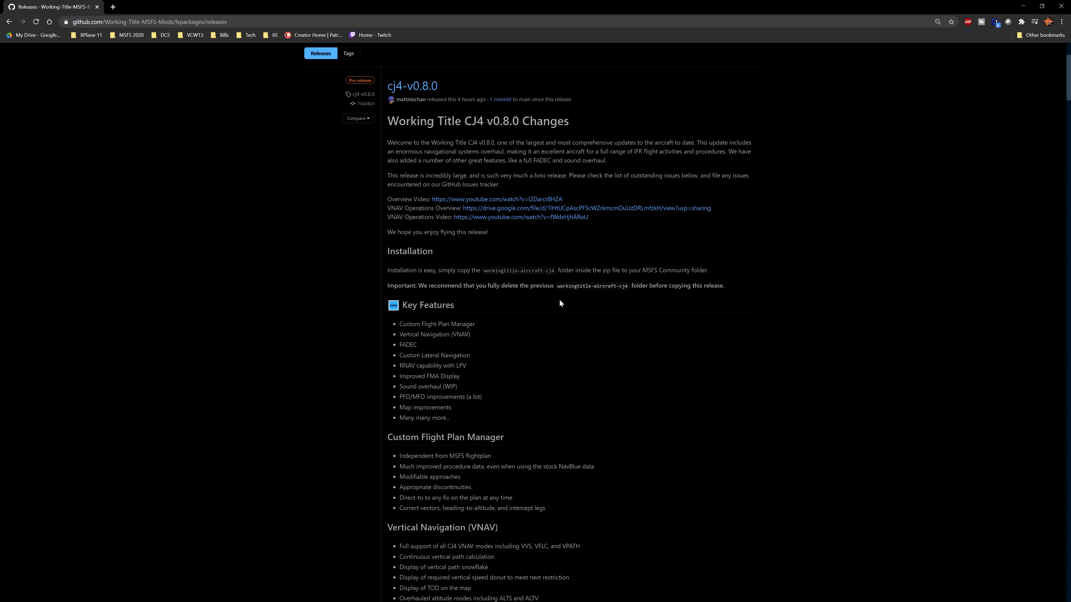
pyautogui.scroll(-3)
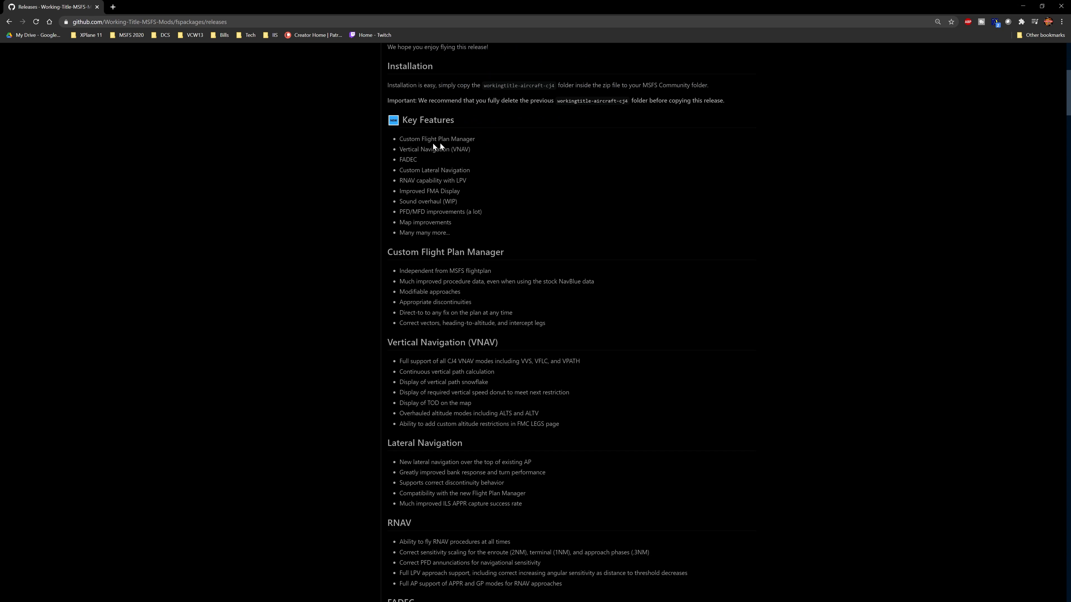
pyautogui.moveTo(519, 210)
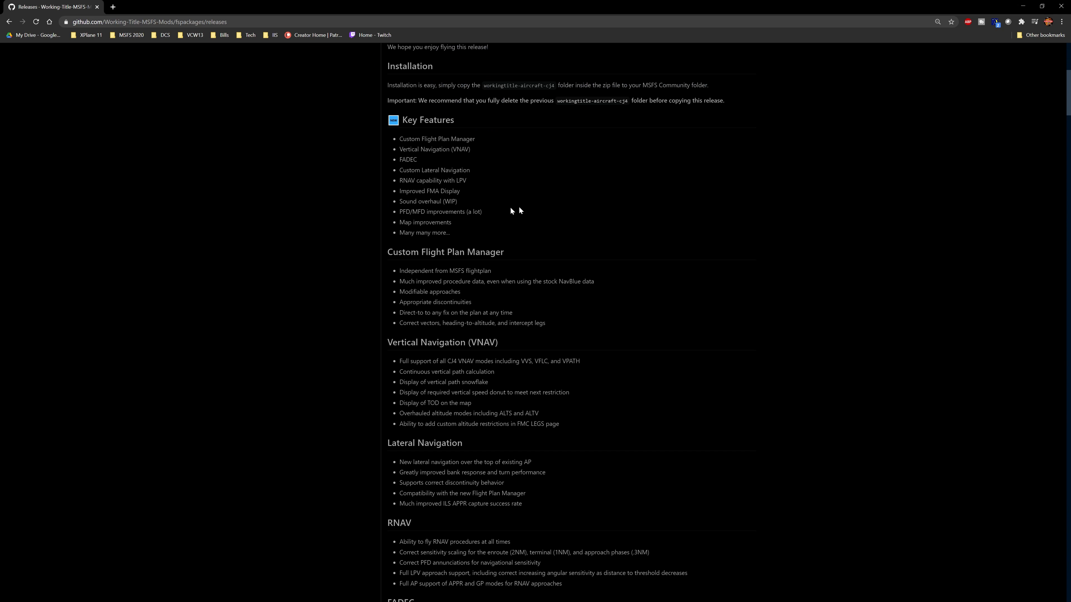
pyautogui.scroll(-3)
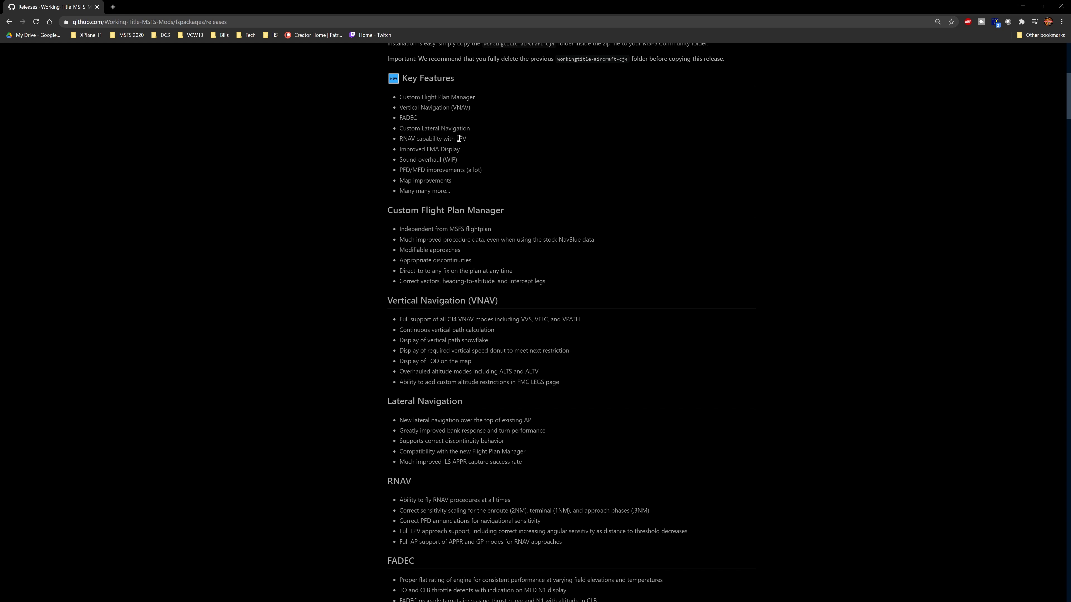
pyautogui.moveTo(468, 127)
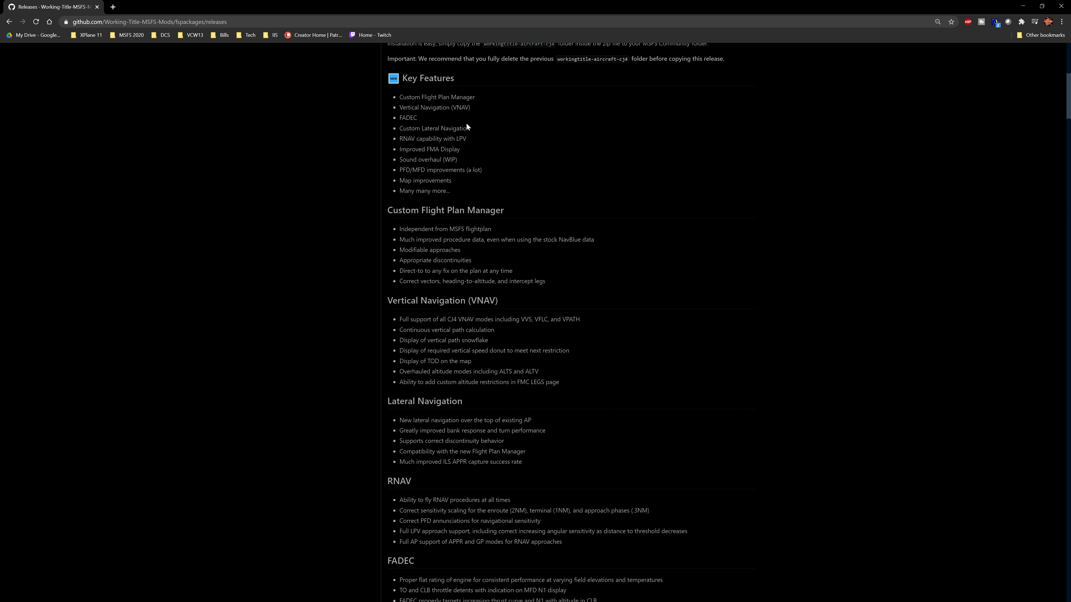
pyautogui.moveTo(505, 189)
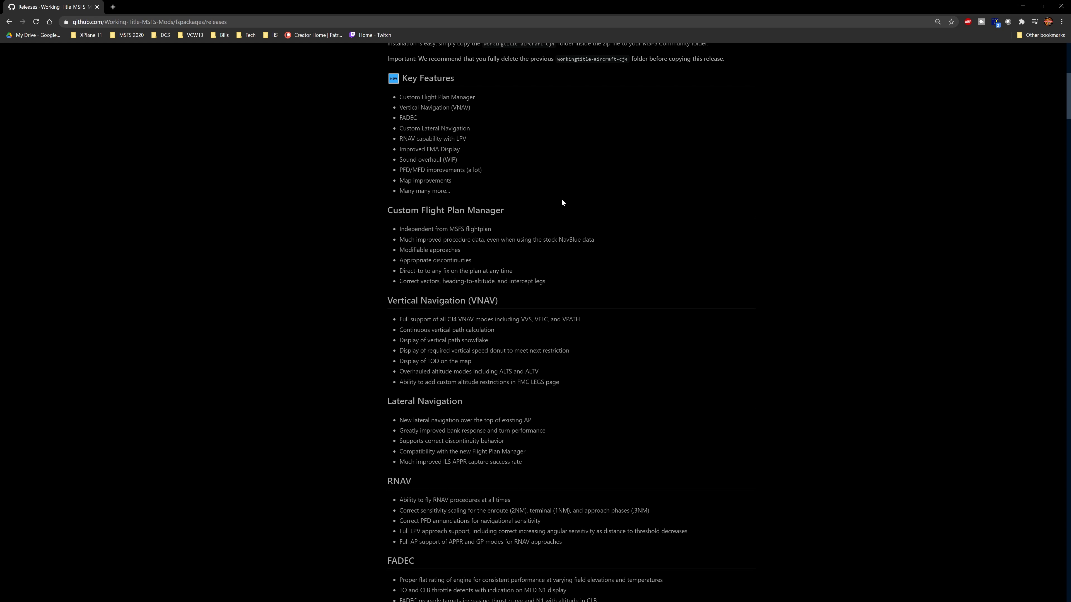
pyautogui.moveTo(463, 185)
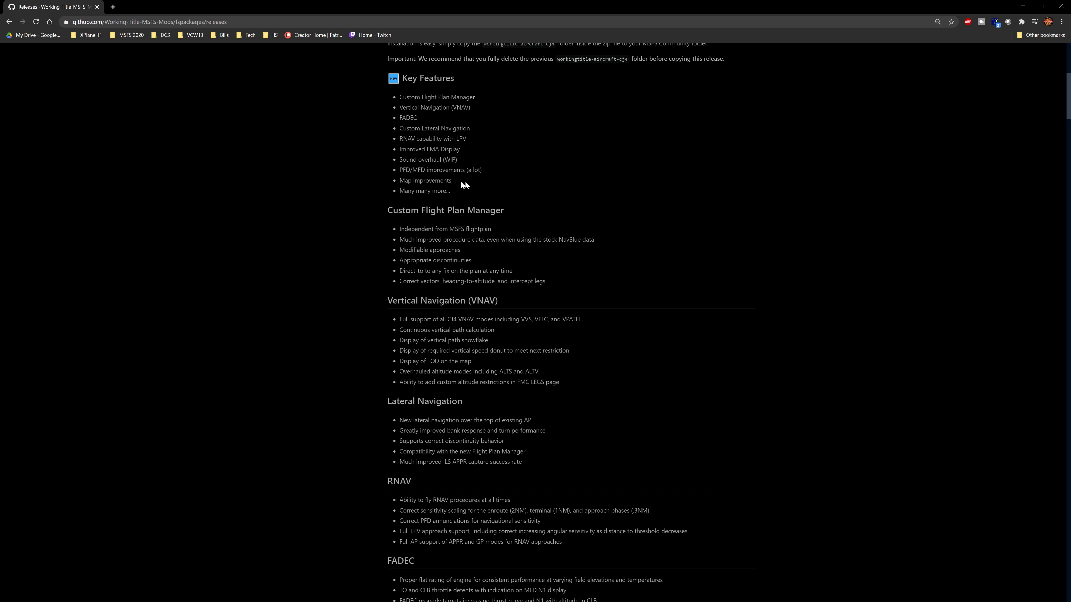
pyautogui.scroll(-3)
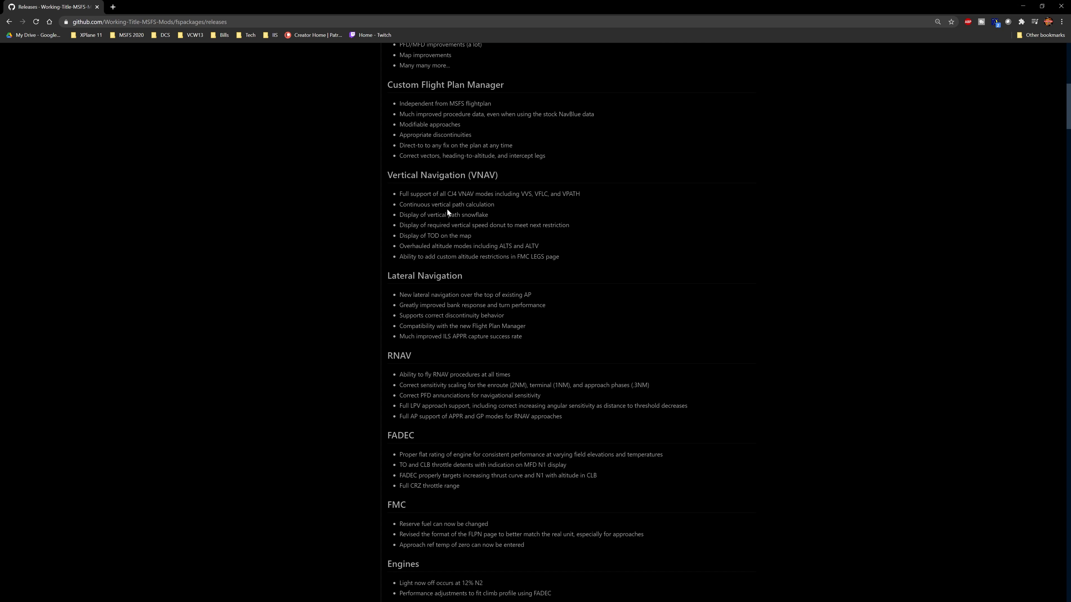
pyautogui.scroll(-3)
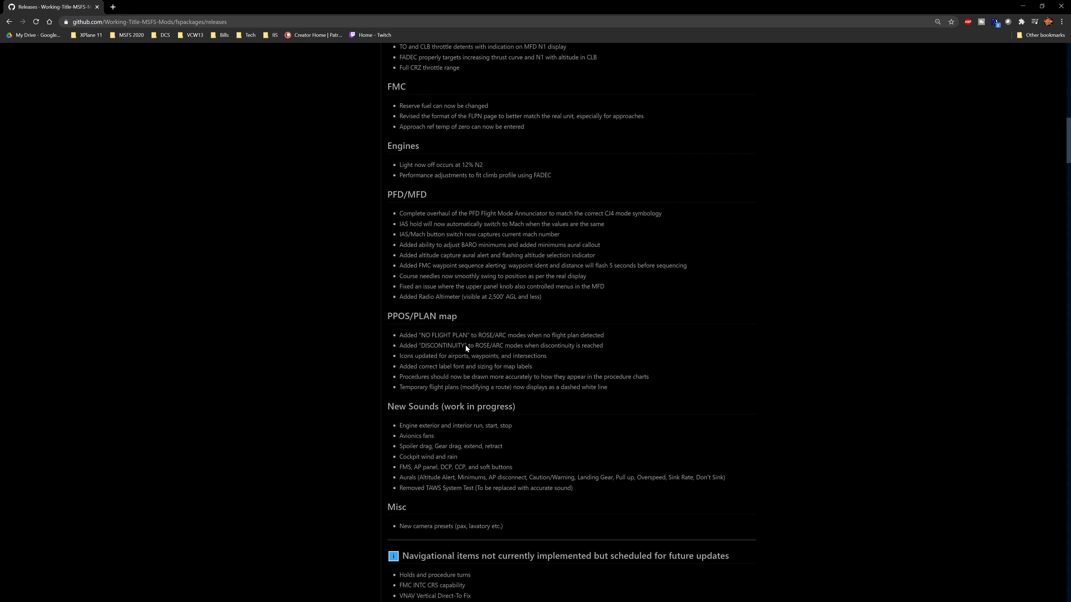
pyautogui.scroll(-3)
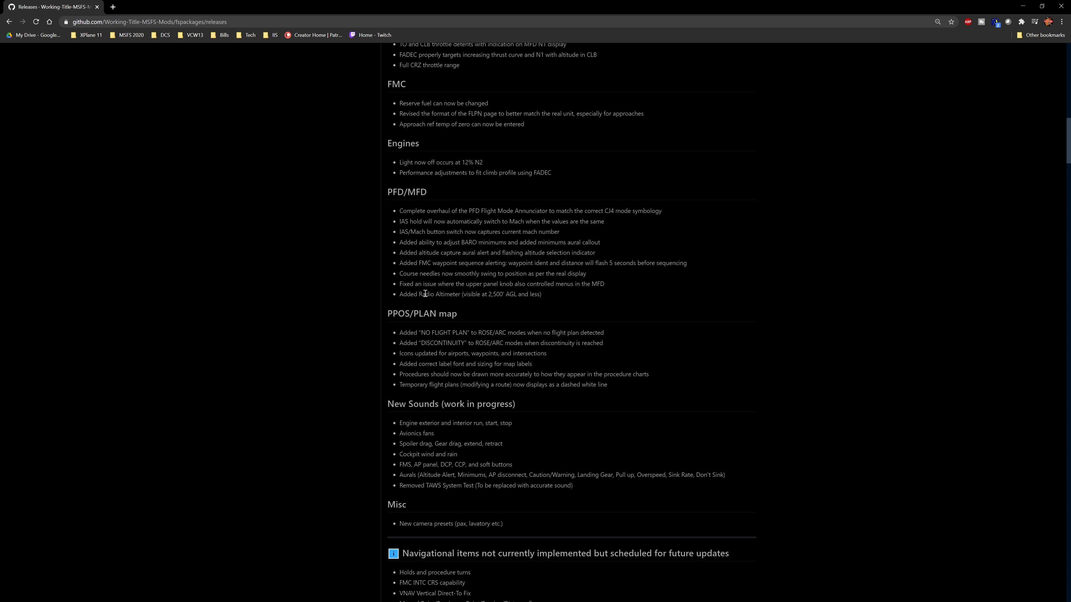
pyautogui.scroll(-3)
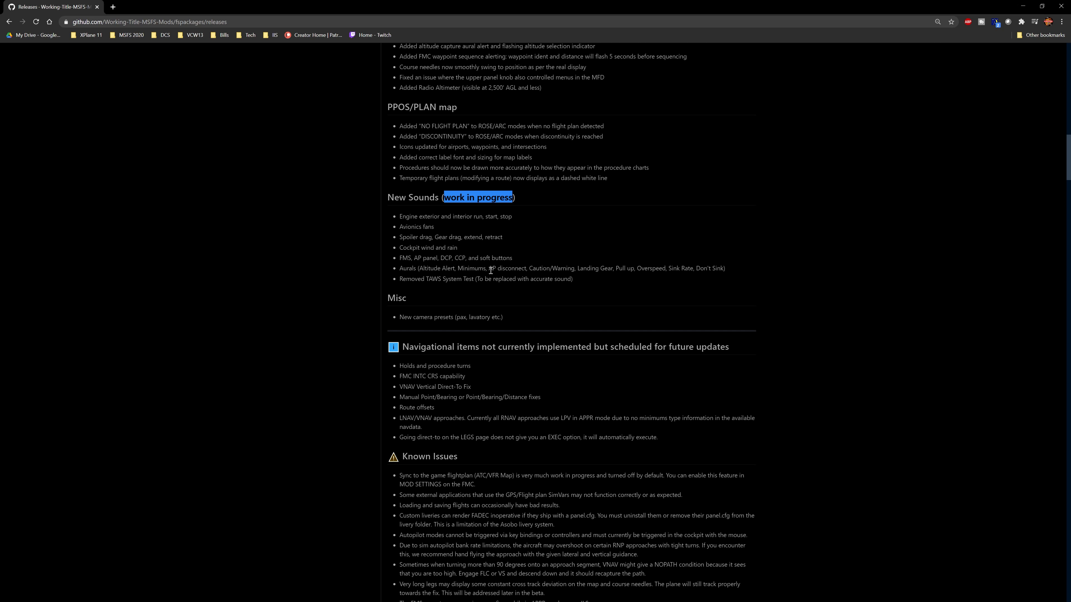
pyautogui.scroll(-3)
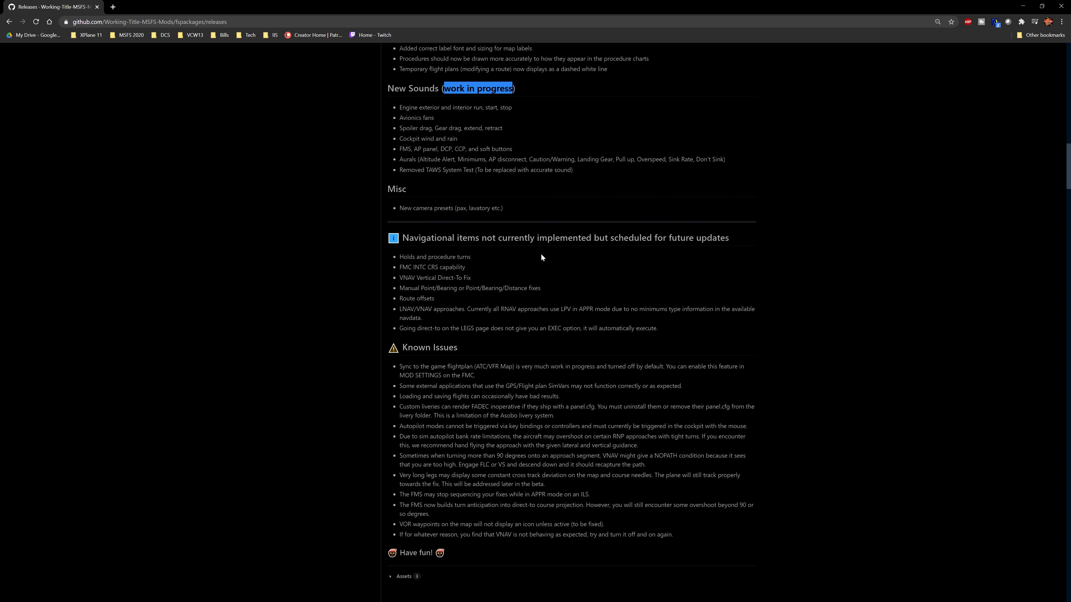
pyautogui.scroll(-3)
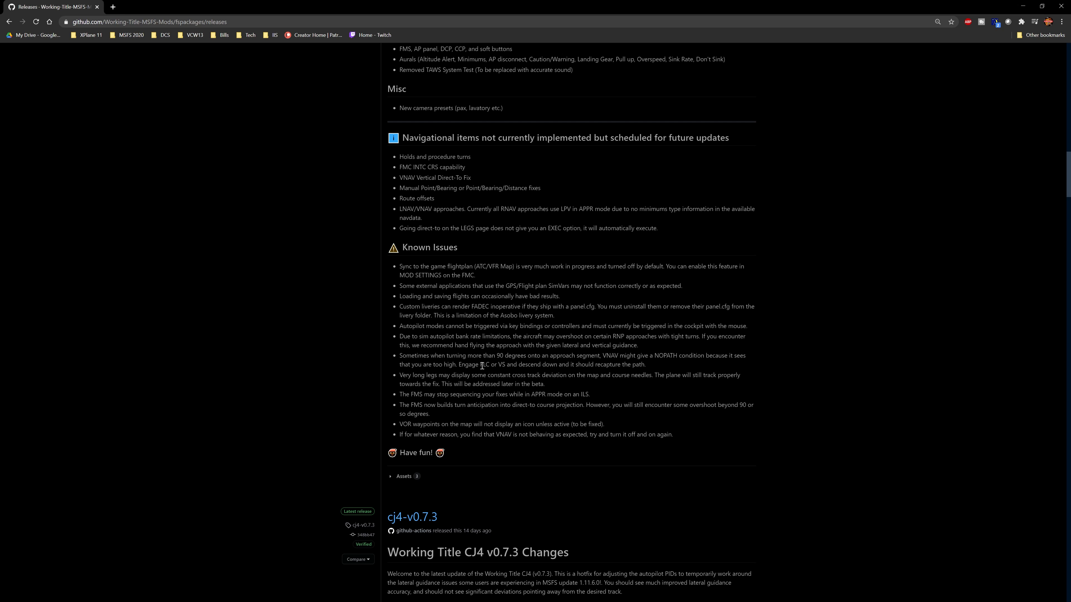
pyautogui.moveTo(666, 428)
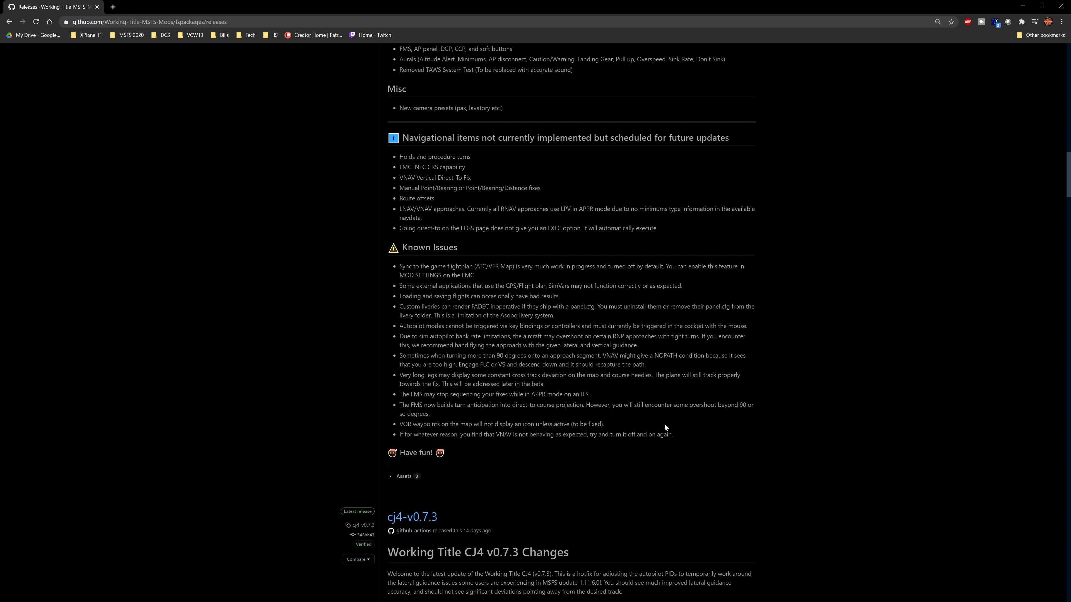
pyautogui.moveTo(593, 448)
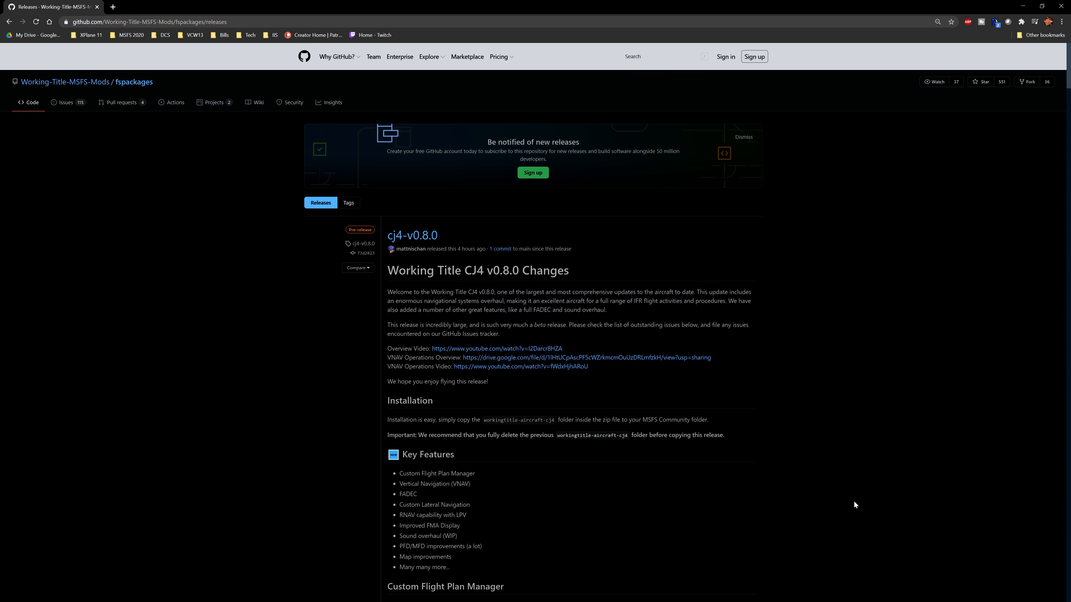
pyautogui.moveTo(818, 518)
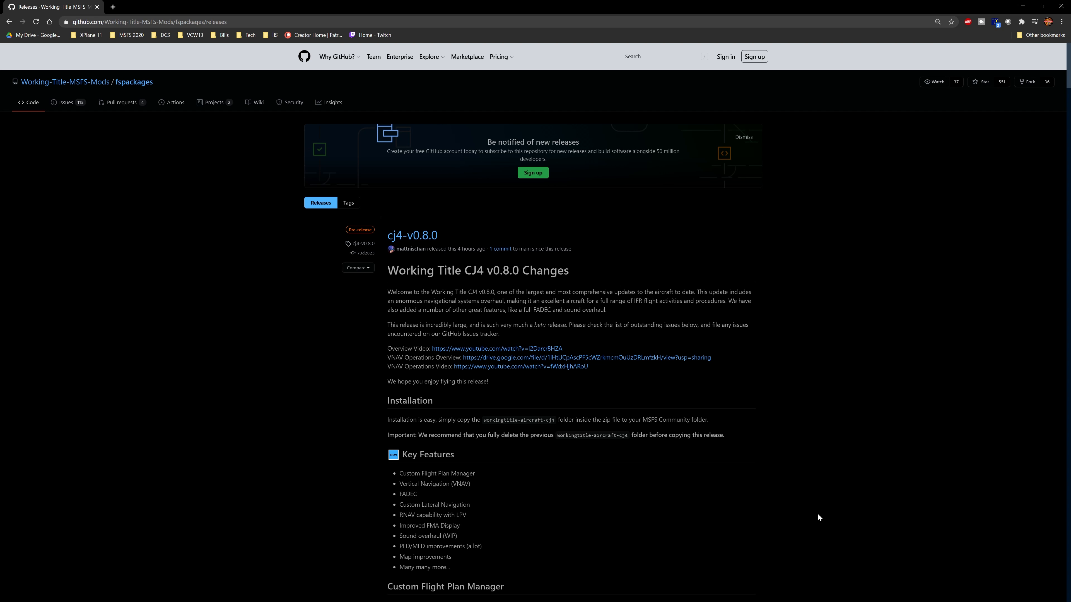
pyautogui.moveTo(814, 510)
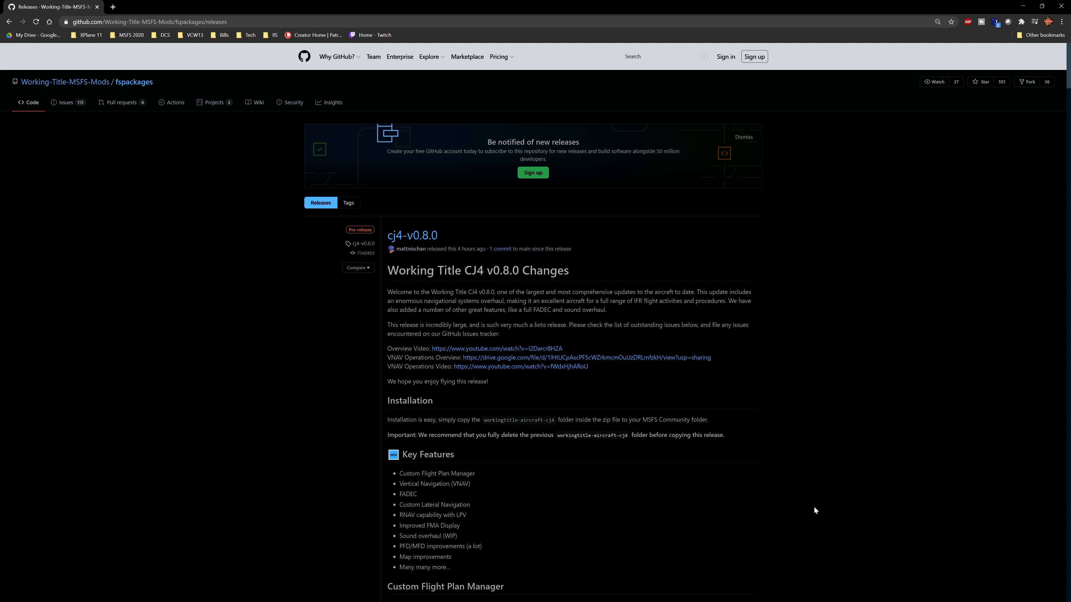
pyautogui.moveTo(859, 355)
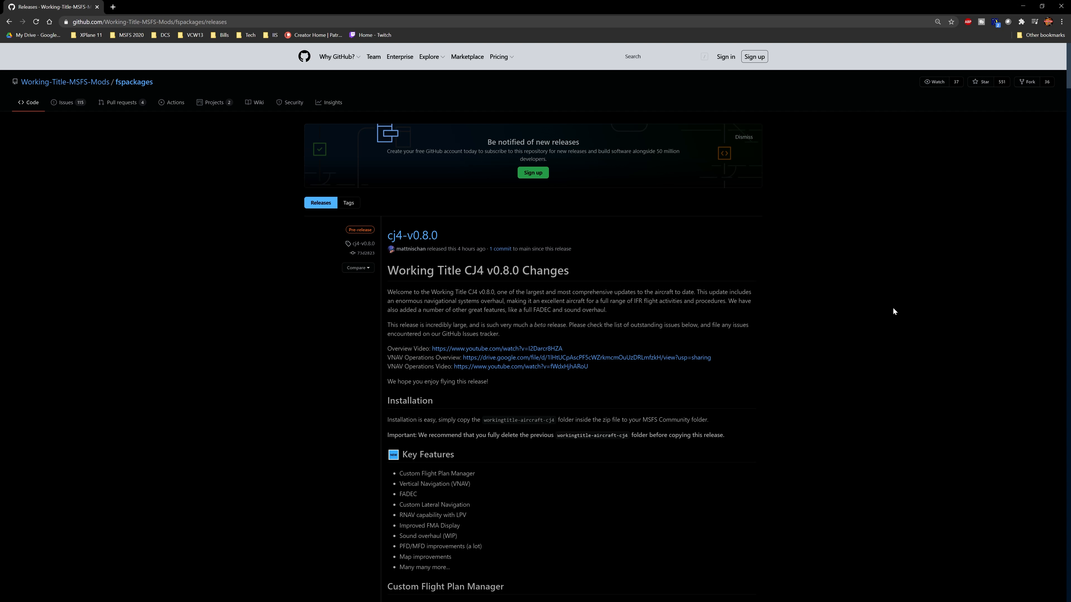
pyautogui.moveTo(893, 205)
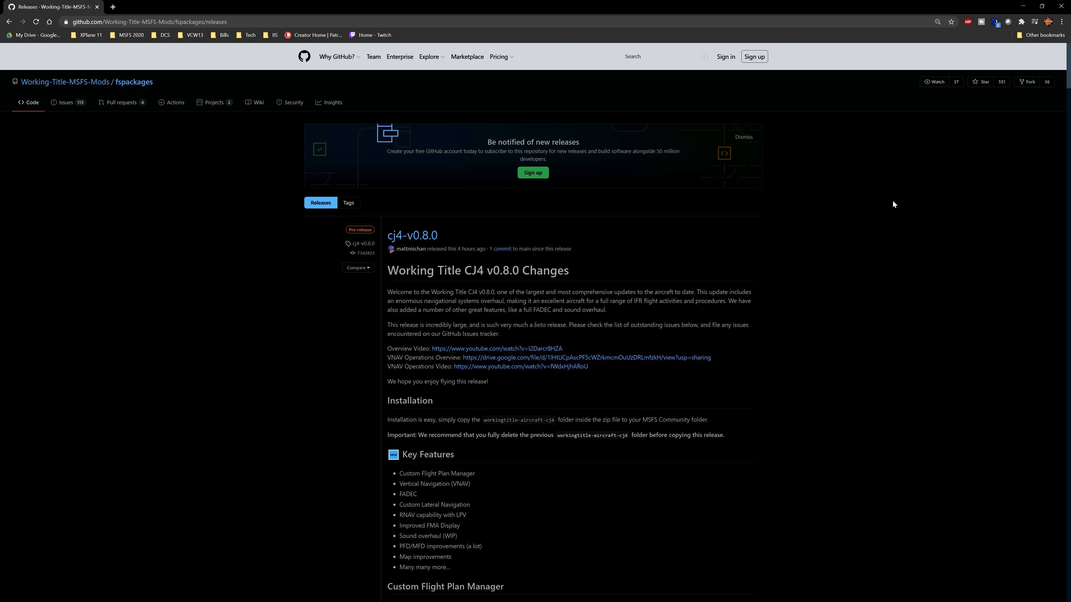
pyautogui.moveTo(875, 206)
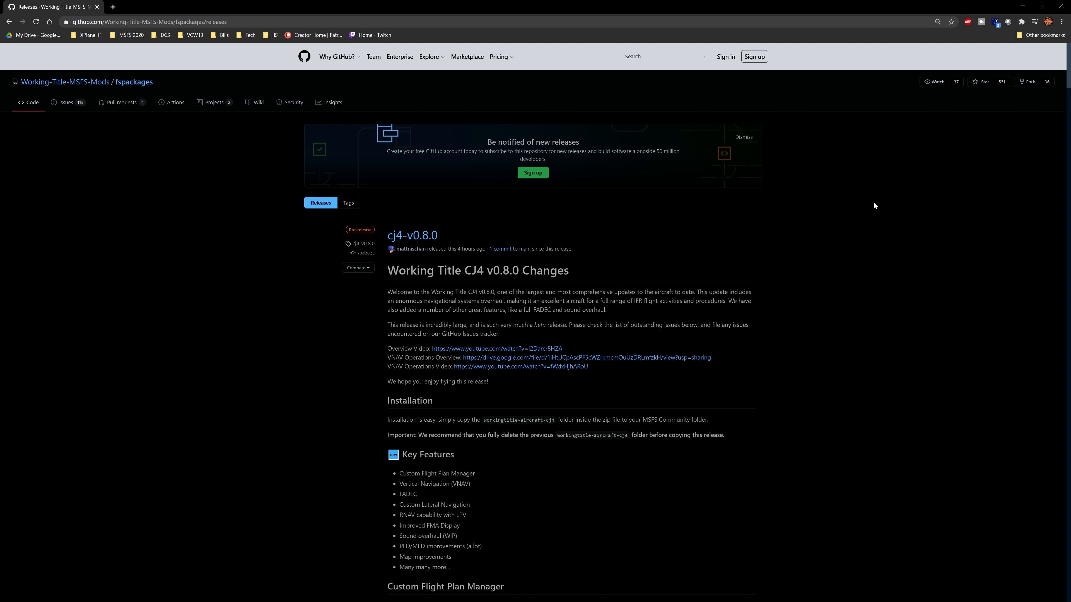